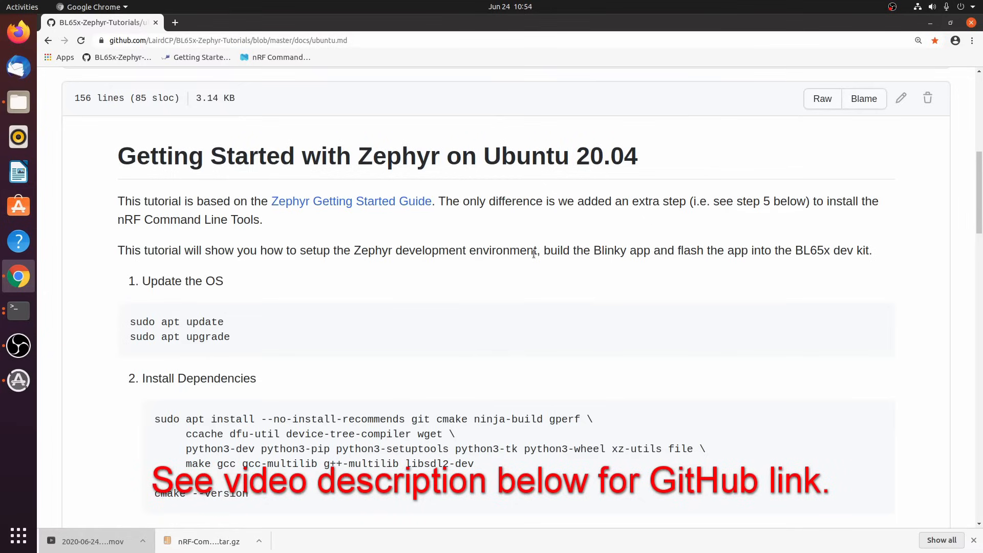
Scroll through the Zephyr-on-Ubuntu tutorial's setup steps 1 through 4 in Chrome
scroll("down", 3)
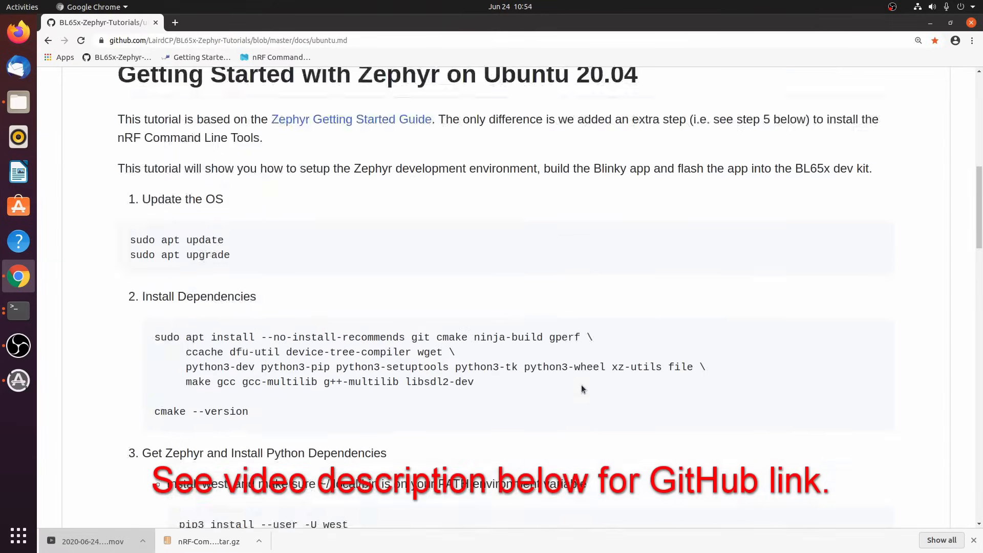
scroll("down", 3)
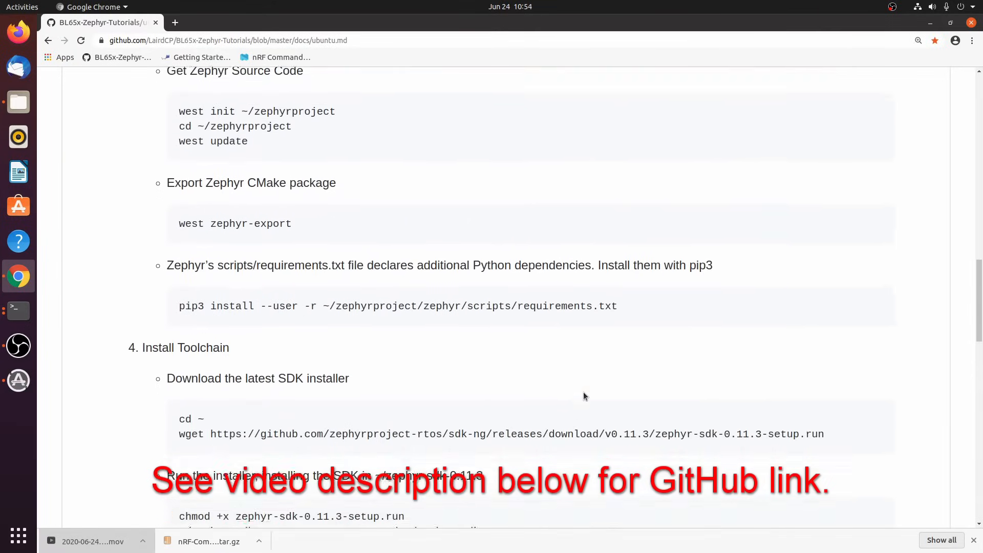
scroll("down", 3)
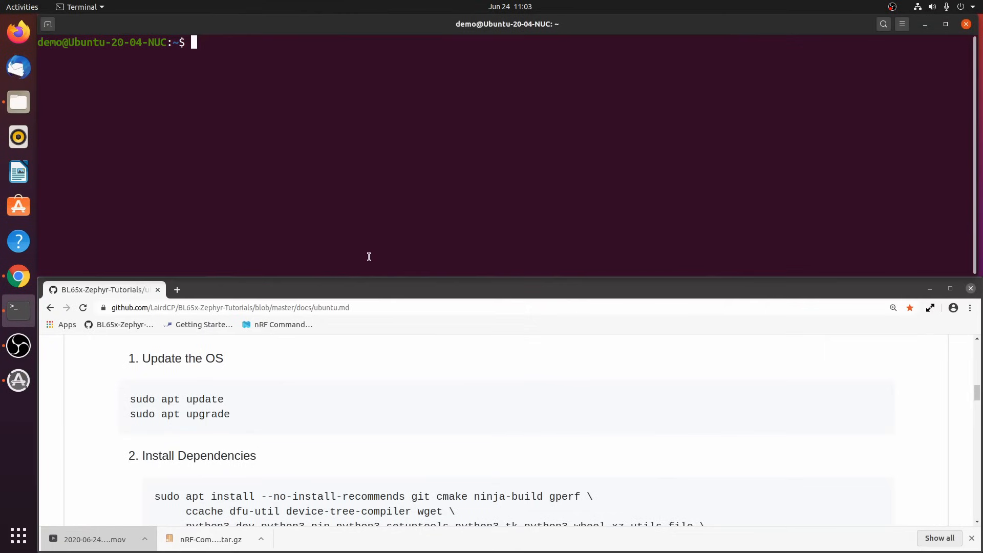
mouse_move(245, 398)
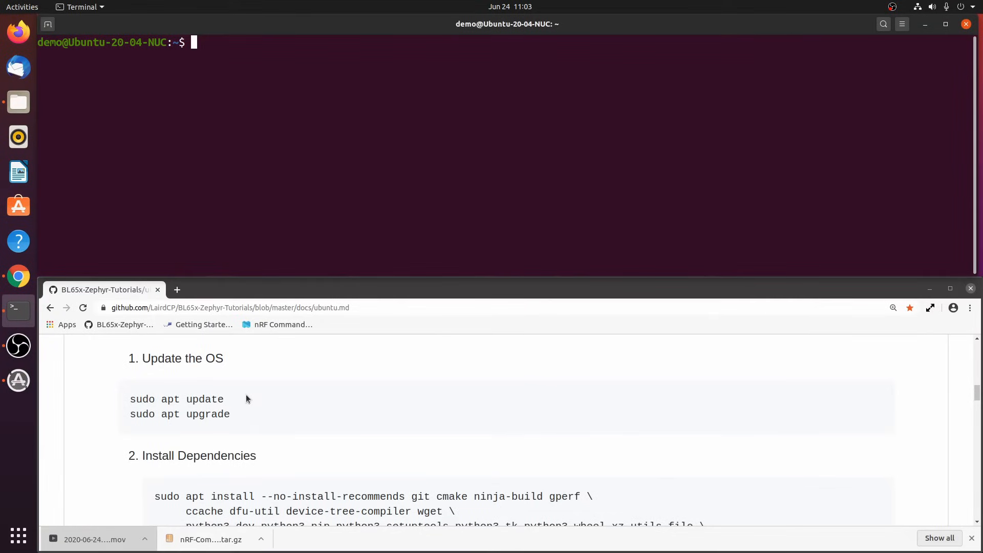
Run 'sudo apt update' copied from the tutorial and supply the administrator password
double_click(177, 399)
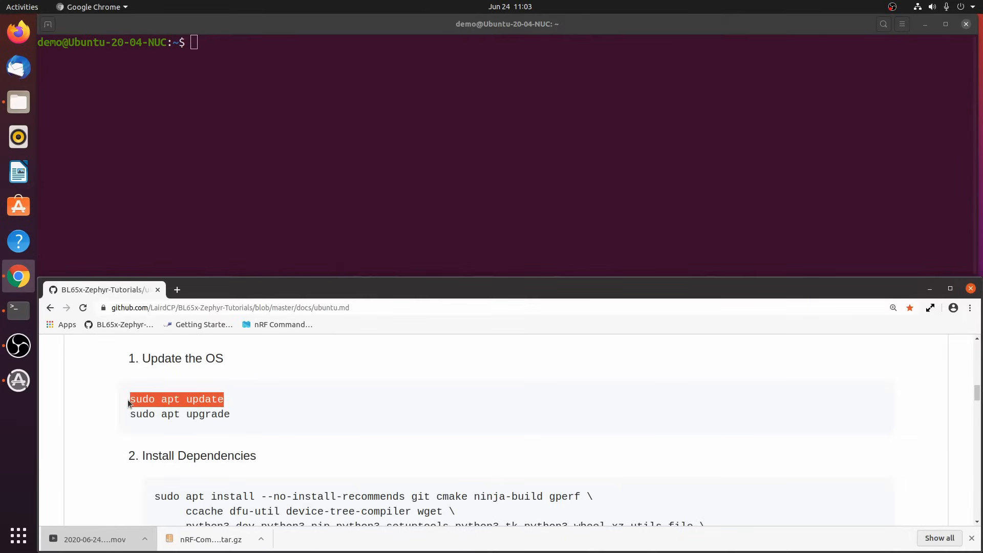
right_click(175, 399)
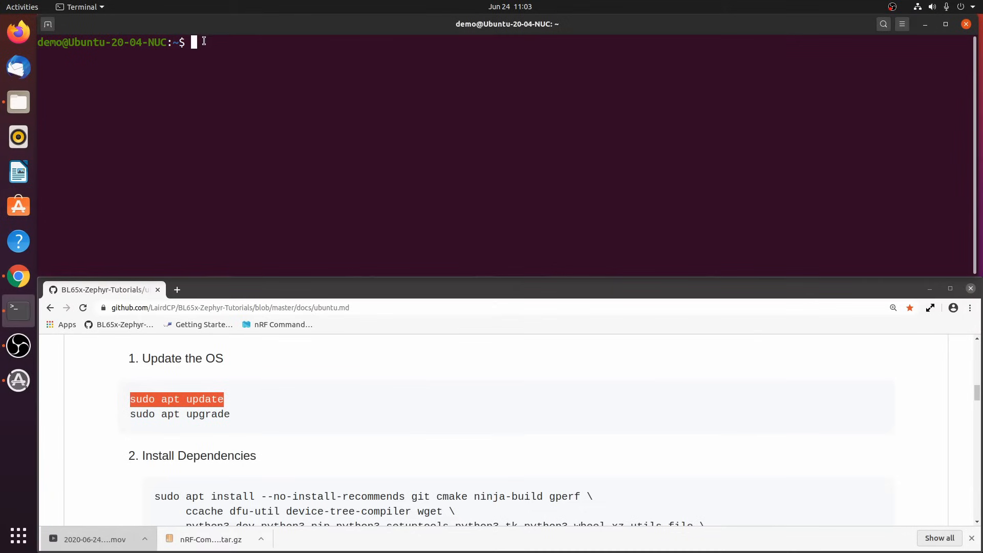
type("sudo apt update")
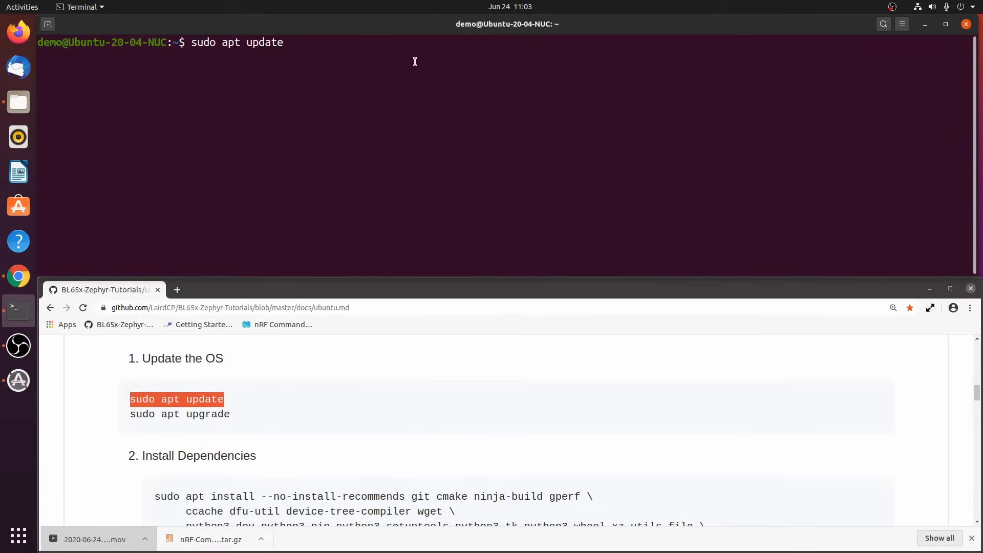
key("Return")
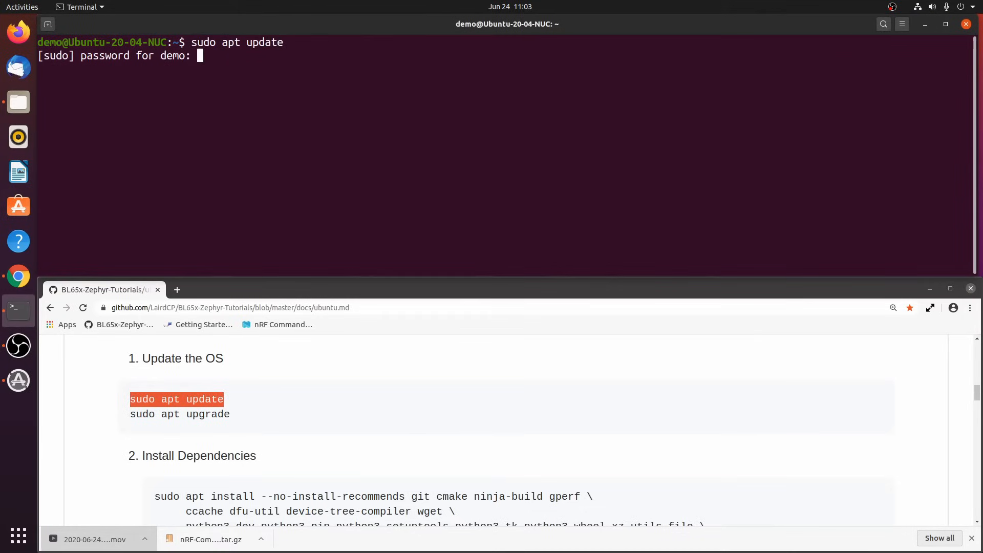
key("Return")
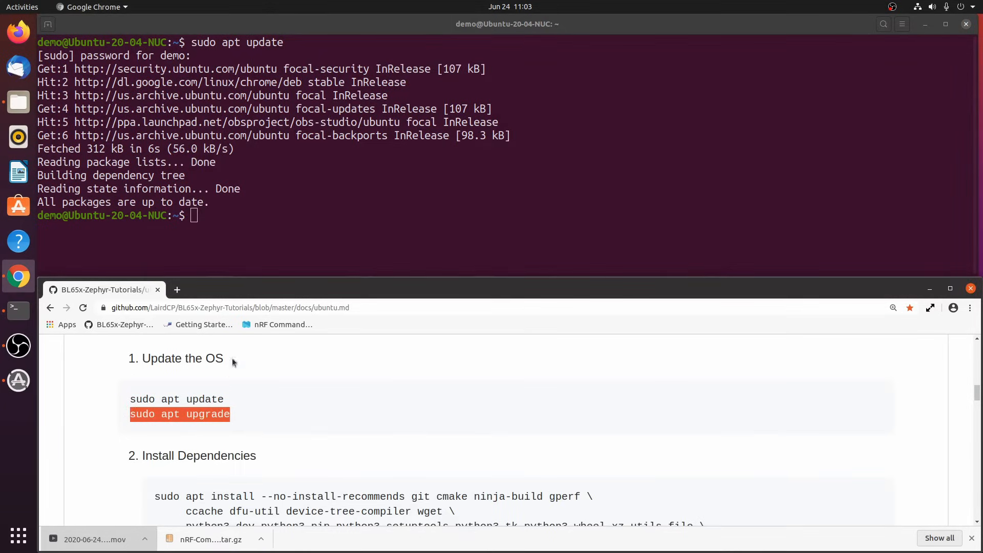
Run 'sudo apt upgrade', confirming all packages are already up to date
right_click(194, 215)
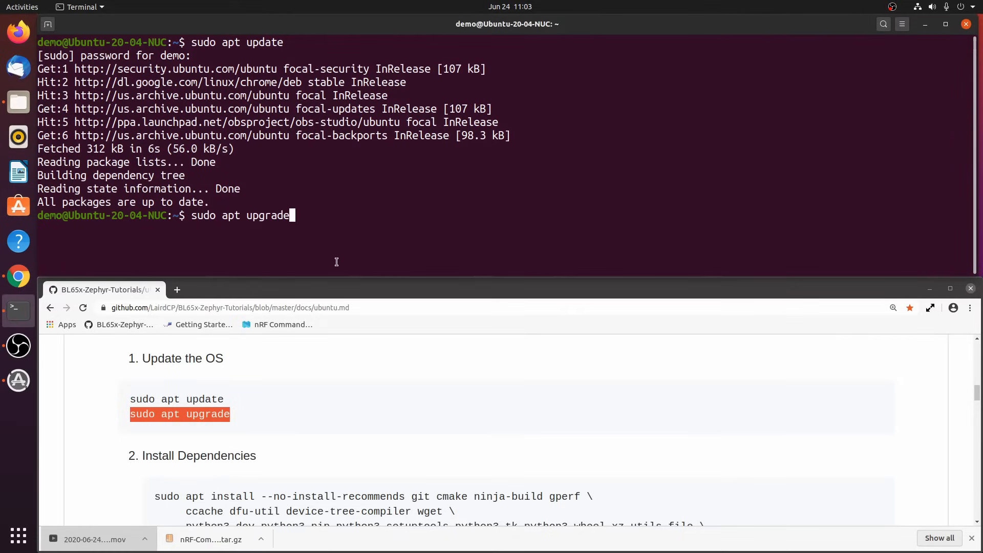
key("Return")
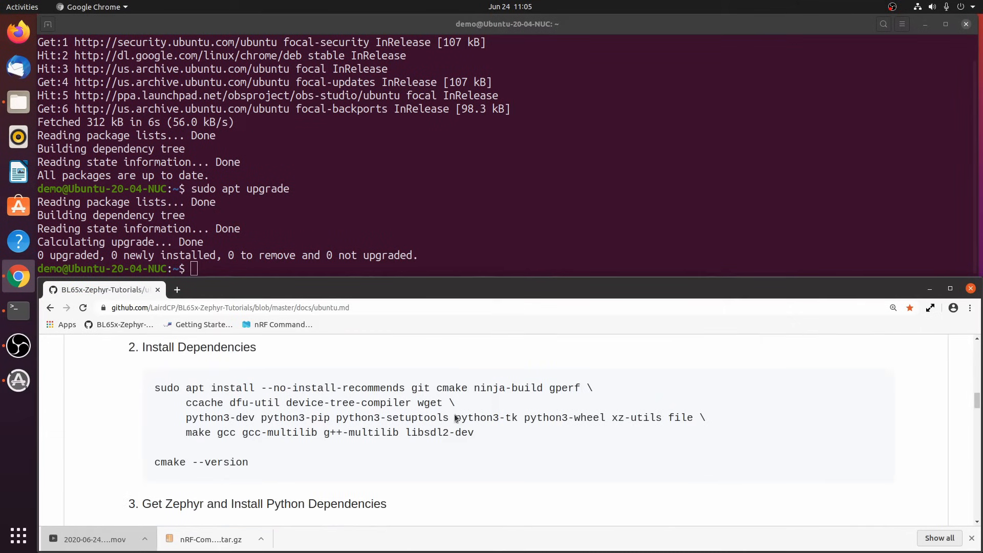
Run the tutorial's multi-line apt install of Zephyr build dependencies
left_click_drag(185, 402, 474, 432)
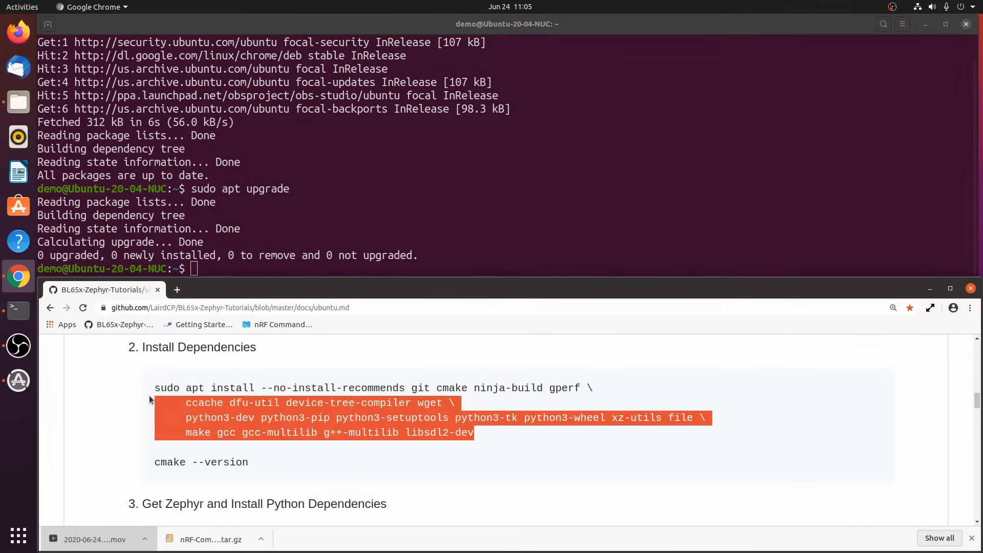
right_click(210, 393)
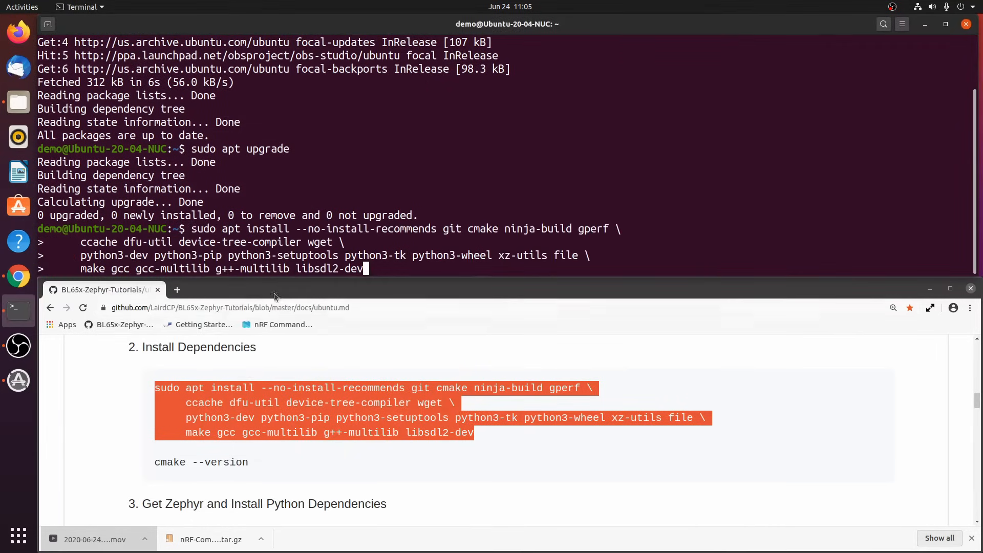
key("Return")
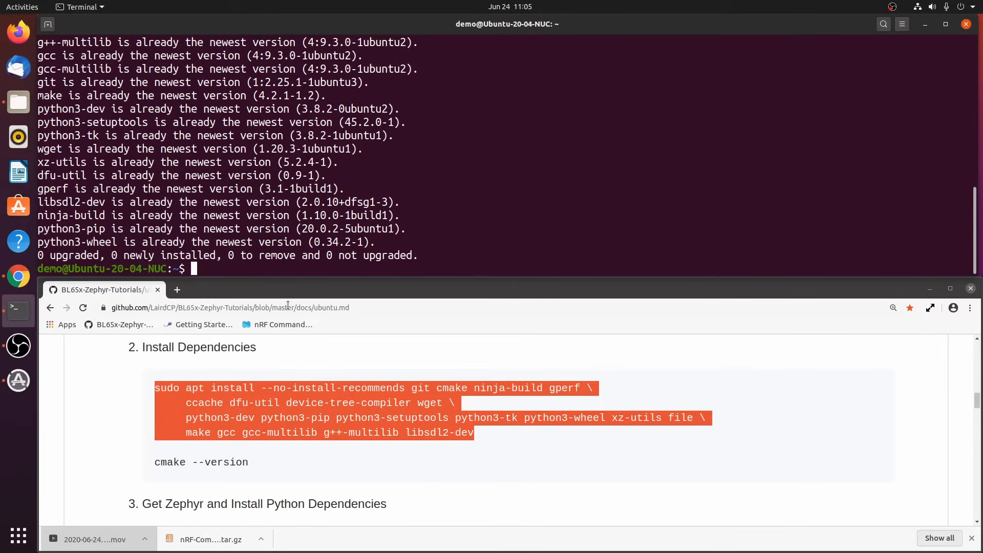
mouse_move(247, 467)
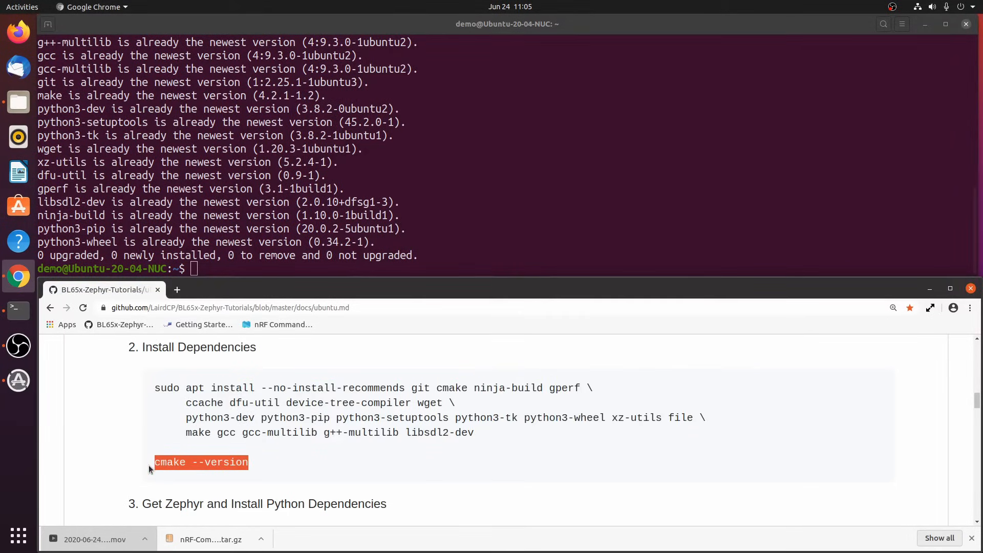
Run 'cmake --version' to confirm CMake 3.16.3 is installed
right_click(201, 461)
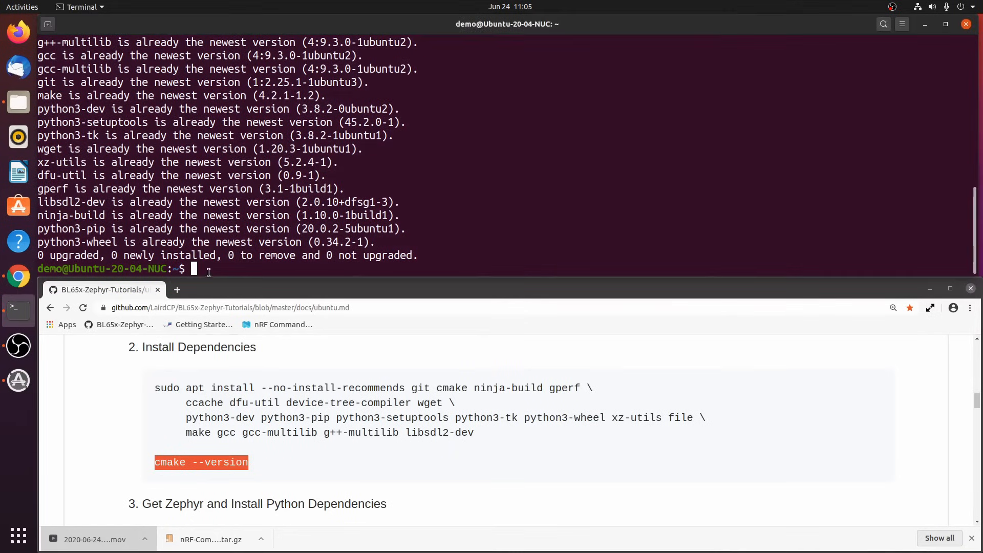
type("cmake --version")
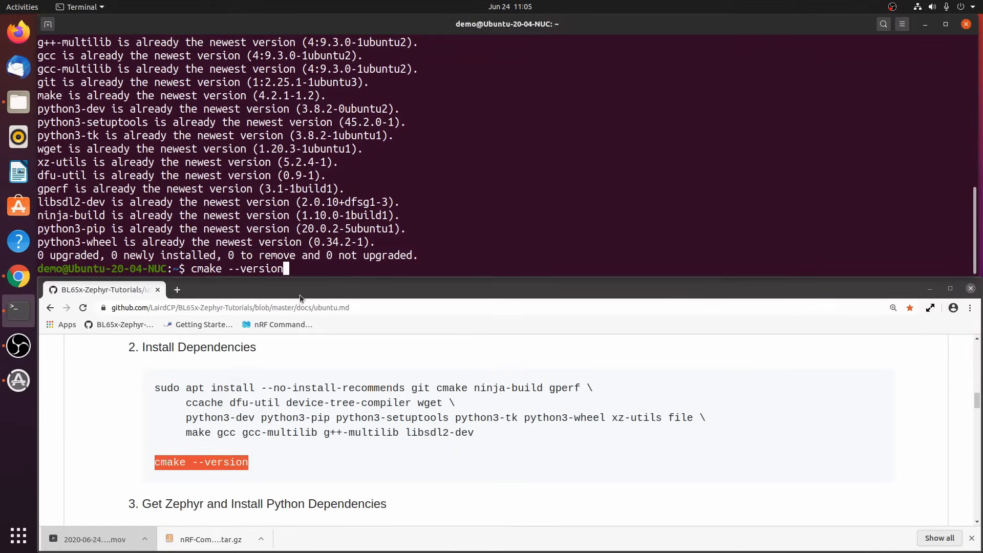
key("Return")
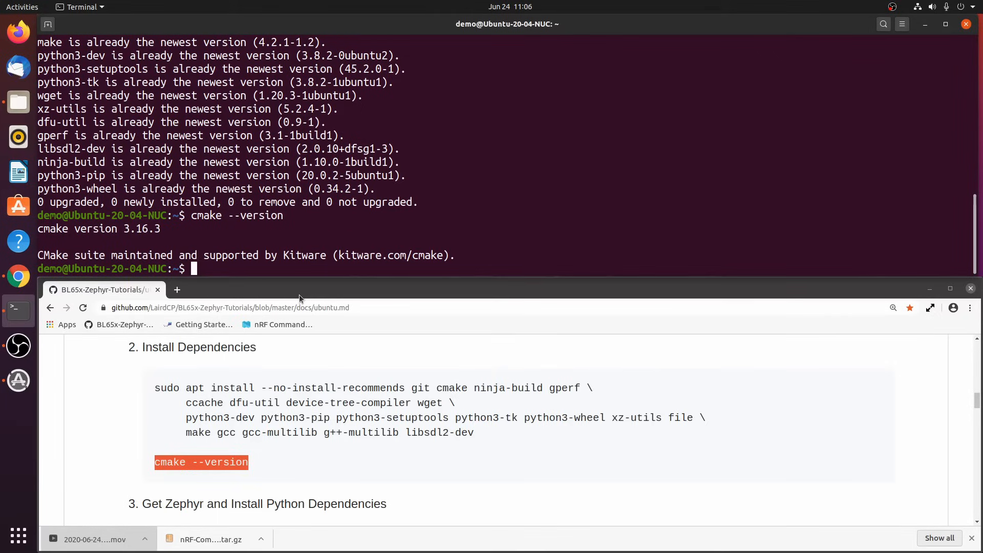
Run 'pip3 install --user -U west' pasted from the tutorial
scroll("down", 3)
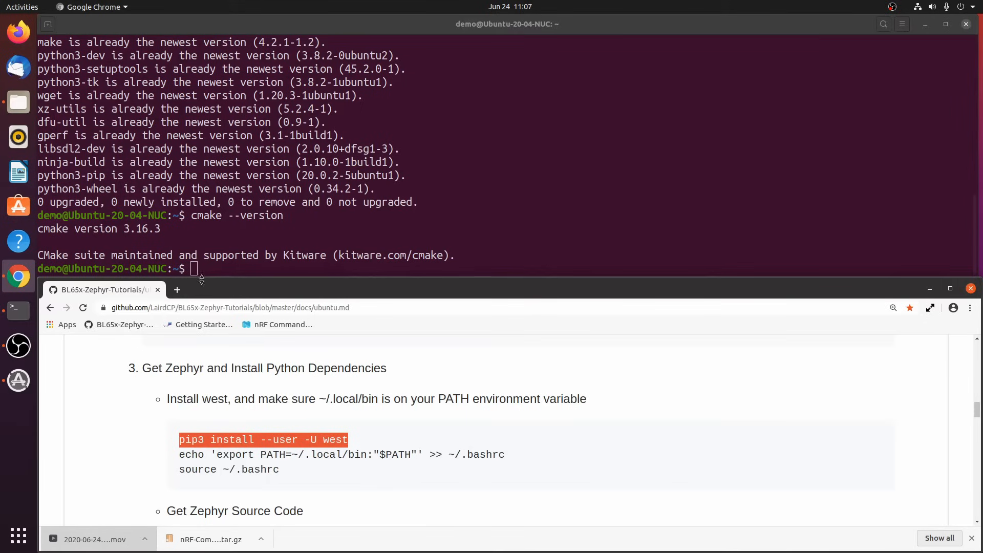
right_click(195, 268)
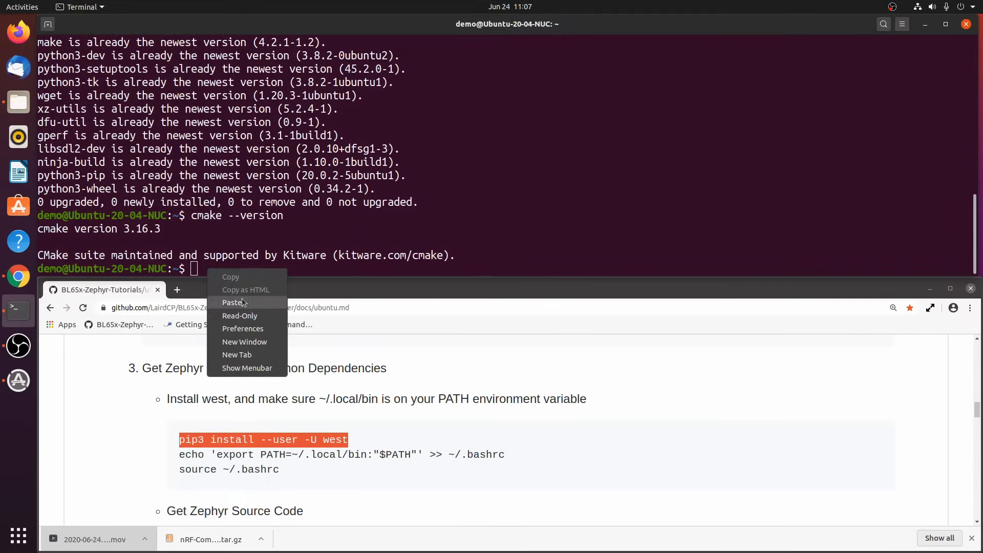
left_click(233, 302)
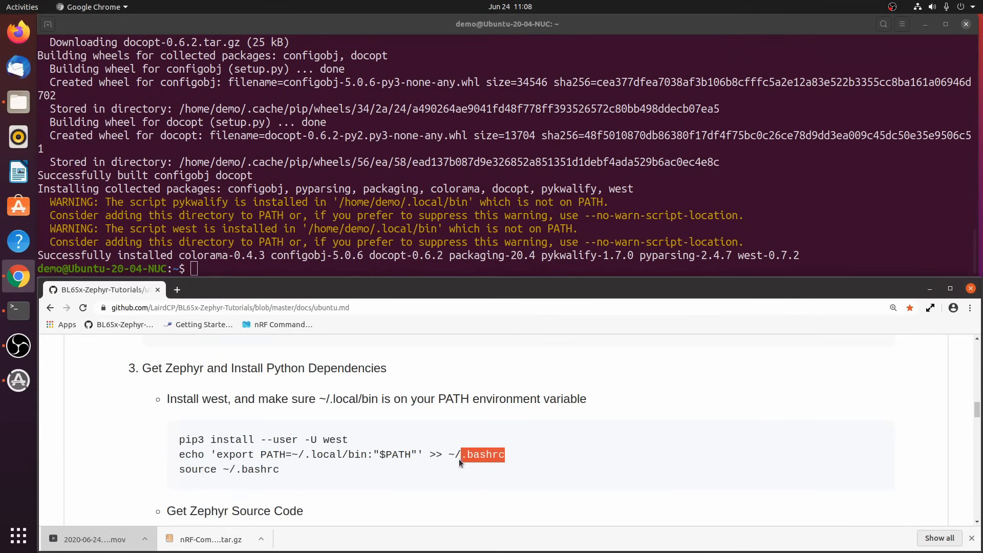
Append ~/.local/bin to PATH in .bashrc and copy the 'source ~/.bashrc' command
left_click_drag(461, 454, 178, 455)
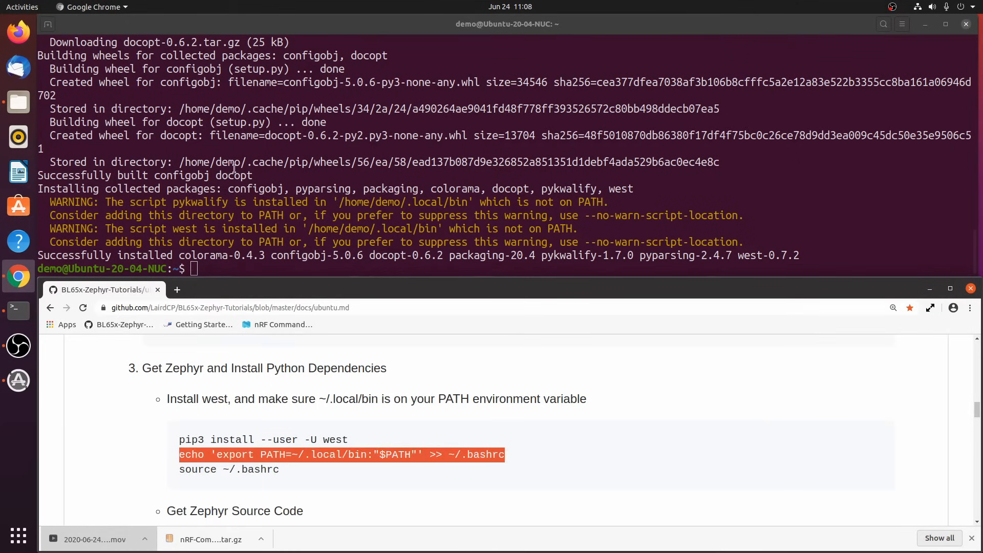
right_click(203, 273)
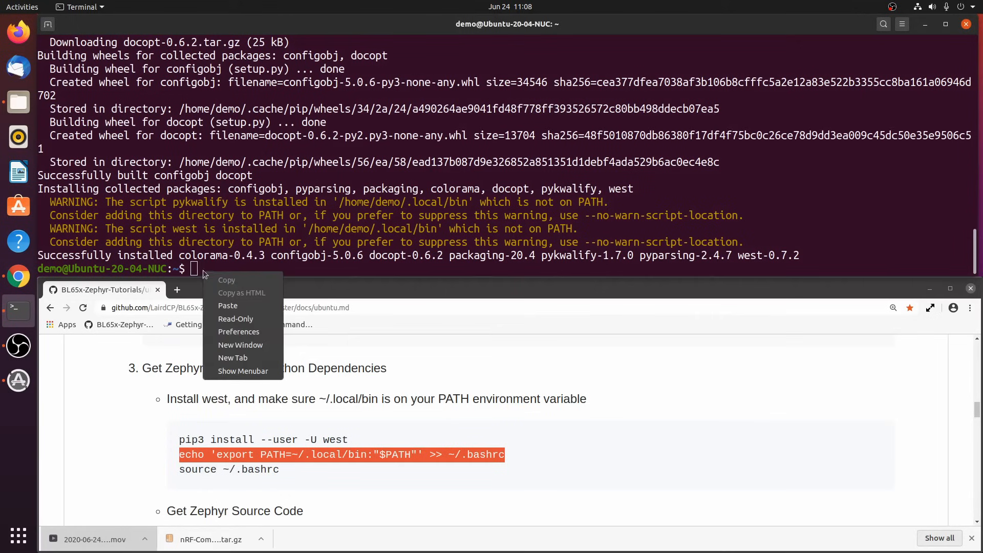
left_click(227, 307)
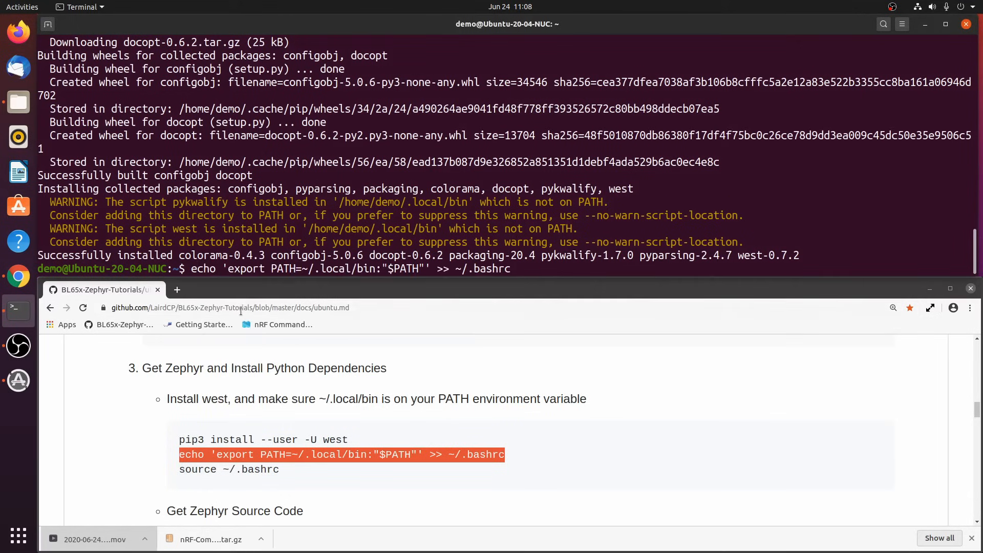
key("Return")
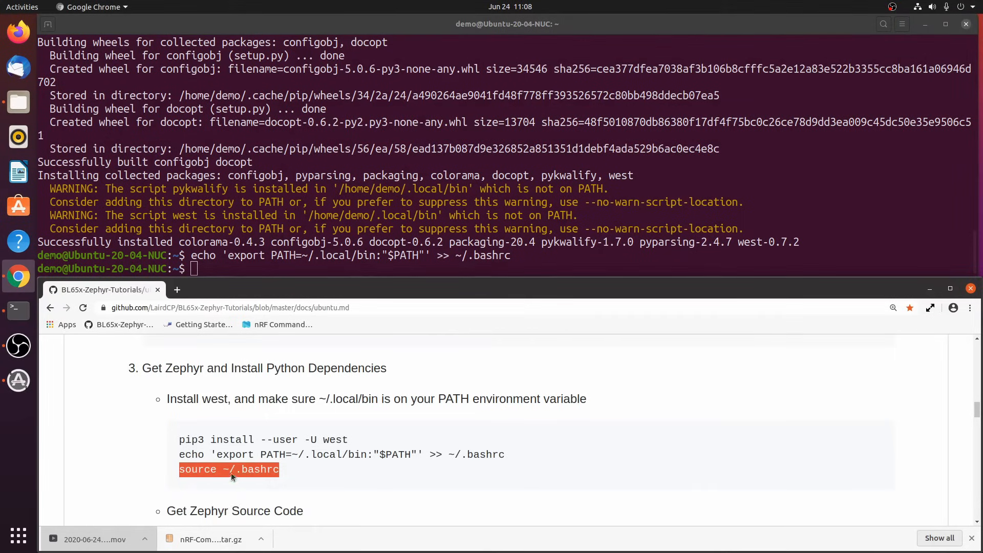
right_click(228, 269)
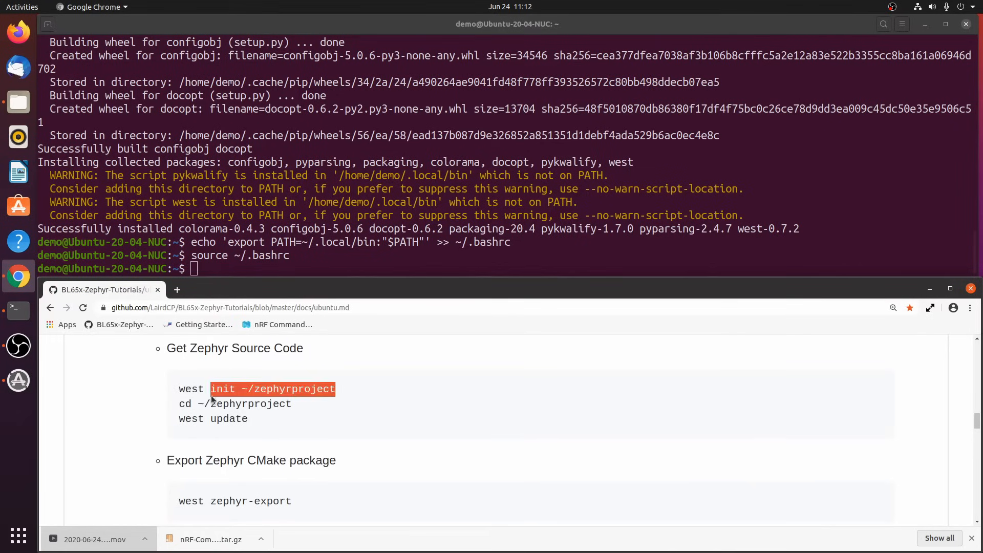
Run west init for ~/zephyrproject, then 'cd ~/zephyrproject' into the new folder
right_click(250, 389)
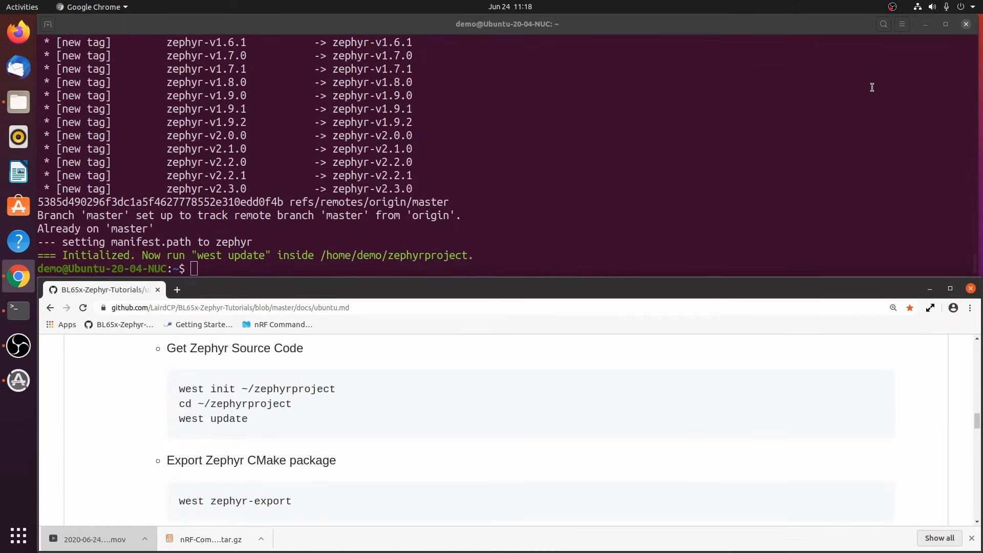
mouse_move(663, 391)
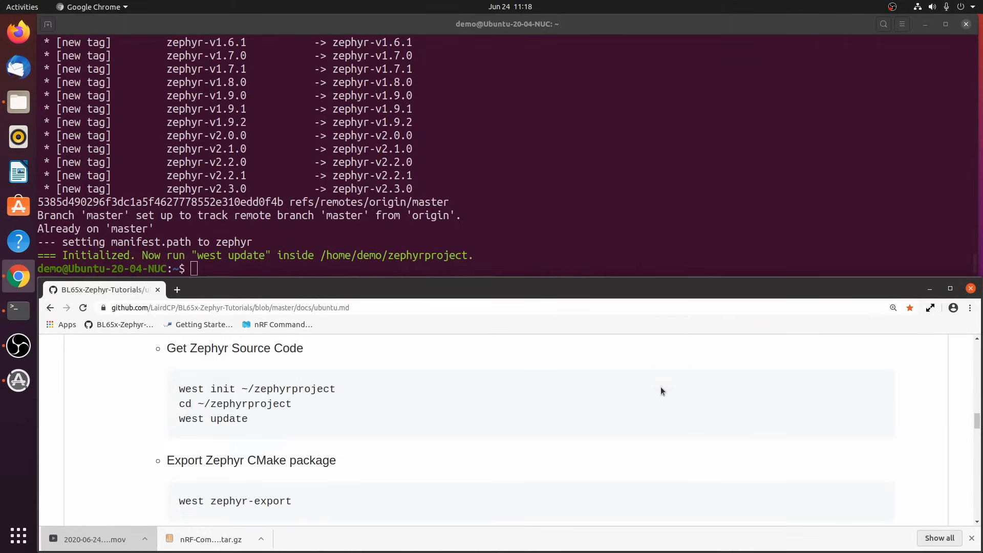
mouse_move(293, 406)
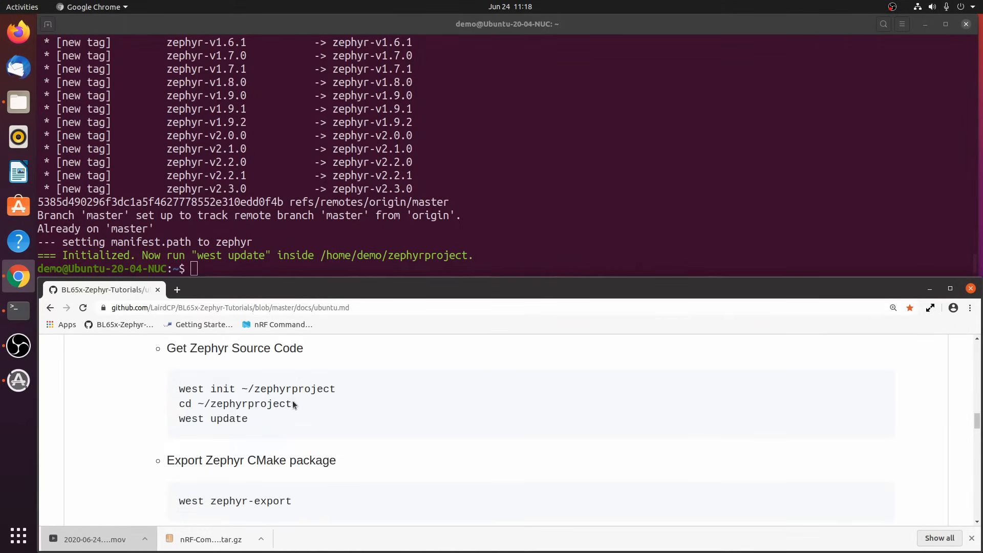
double_click(236, 403)
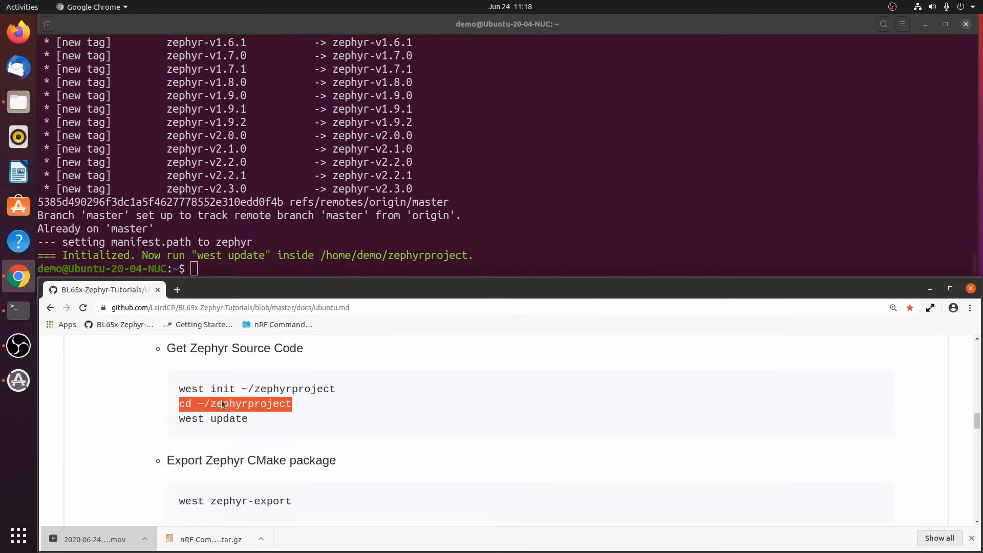
mouse_move(244, 392)
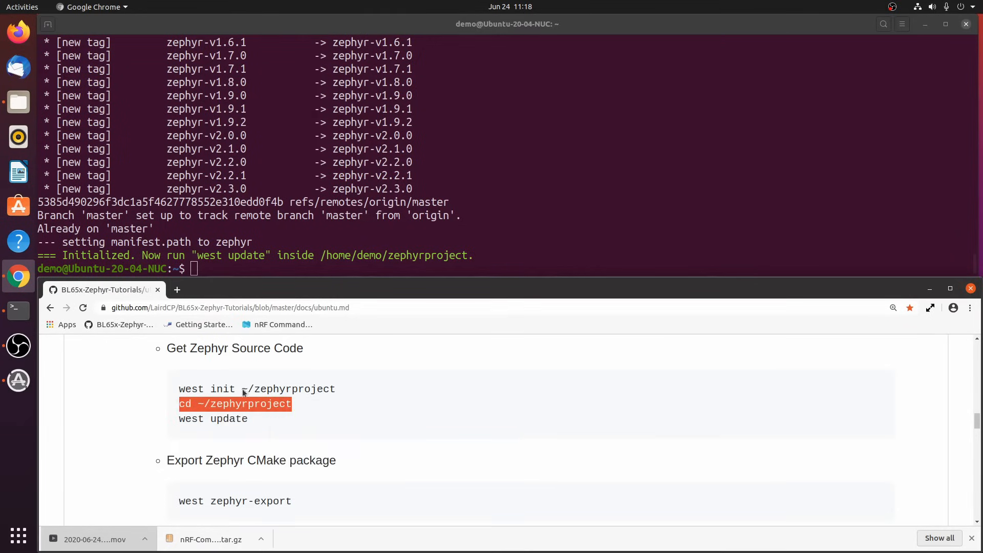
right_click(204, 269)
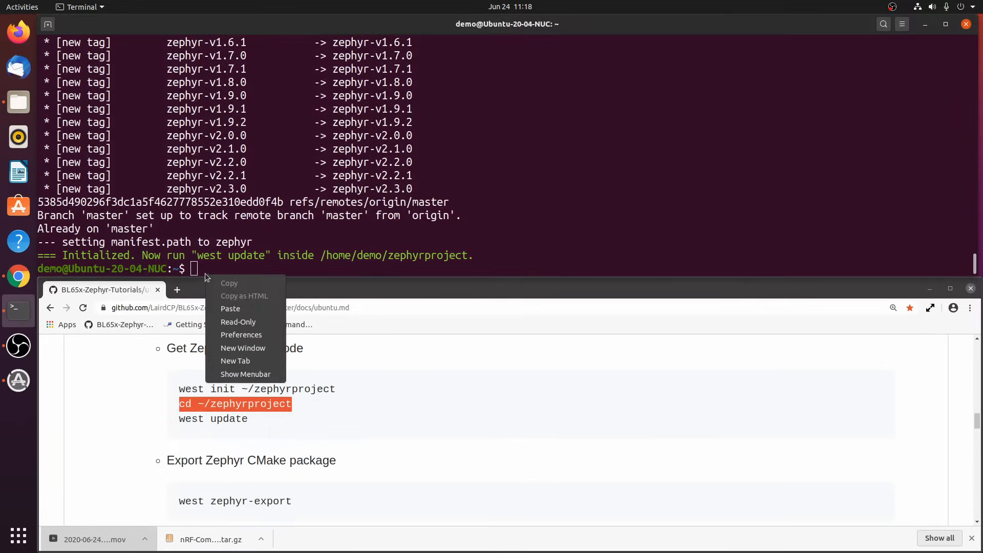
left_click(231, 309)
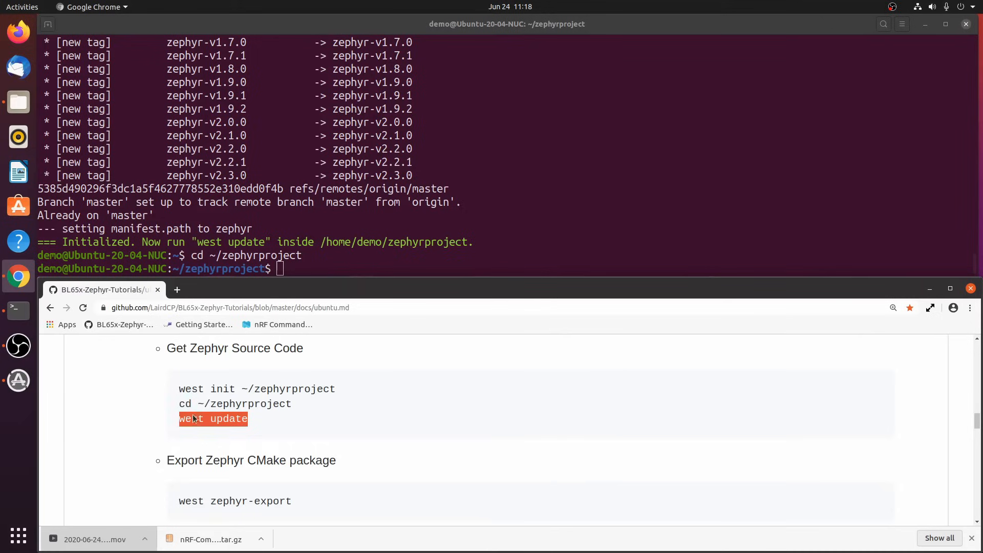
mouse_move(215, 284)
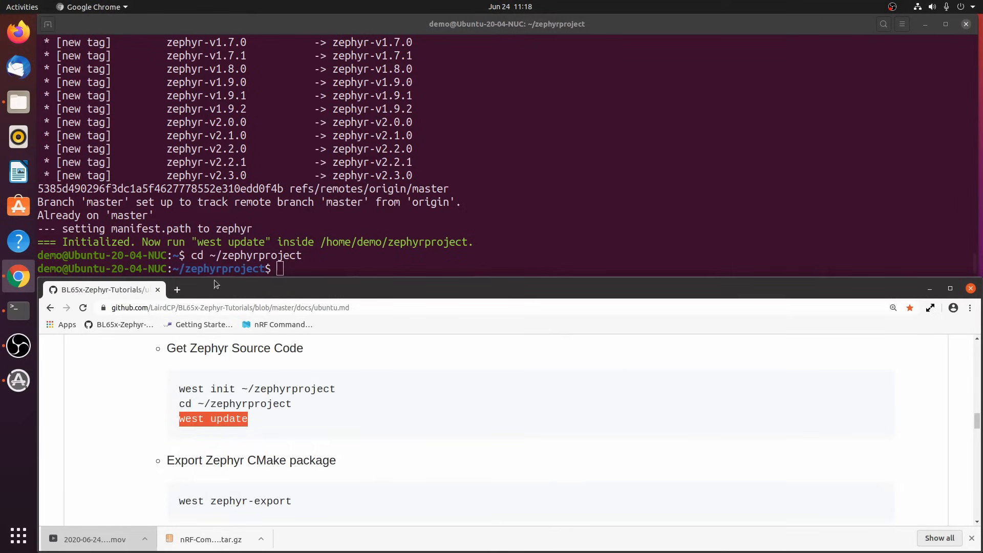
Run 'west update' to fetch all Zephyr modules into zephyrproject
right_click(219, 269)
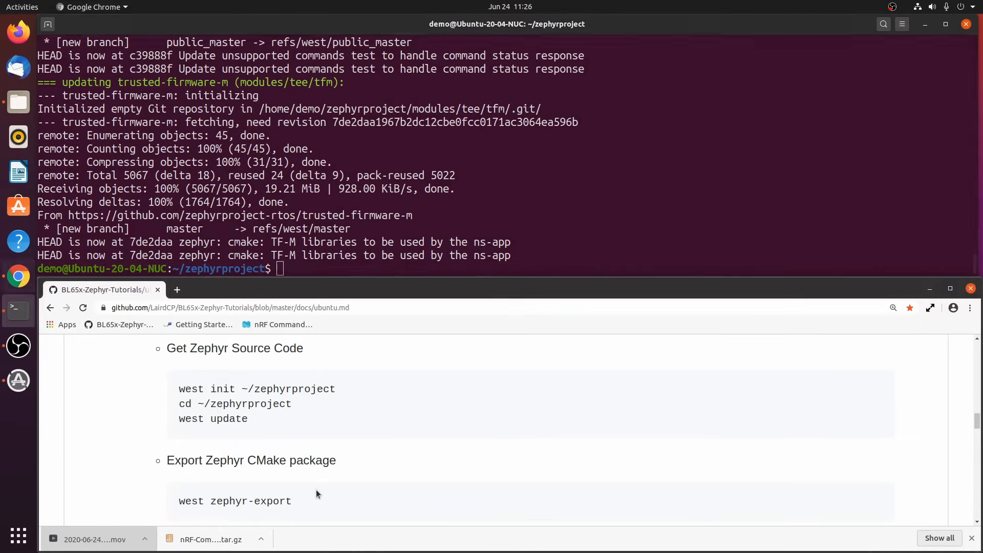
Run 'west zephyr-export' to register the Zephyr and ZephyrUnittest CMake packages
scroll("down", 3)
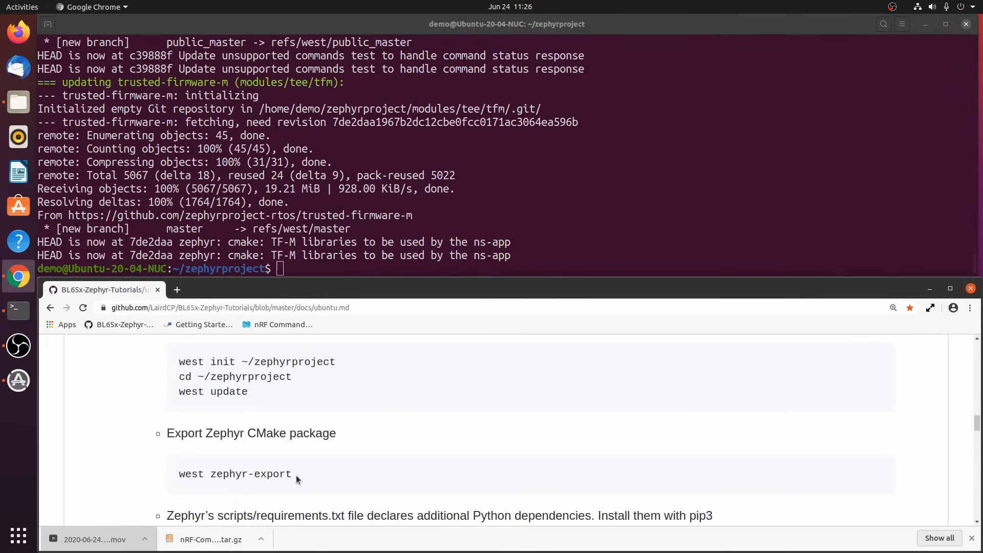
right_click(235, 474)
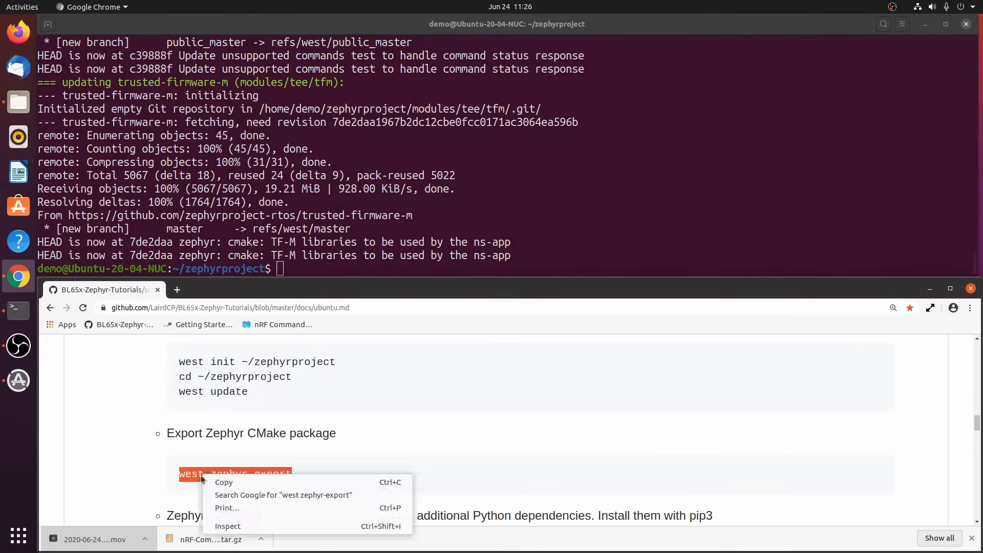
left_click(279, 288)
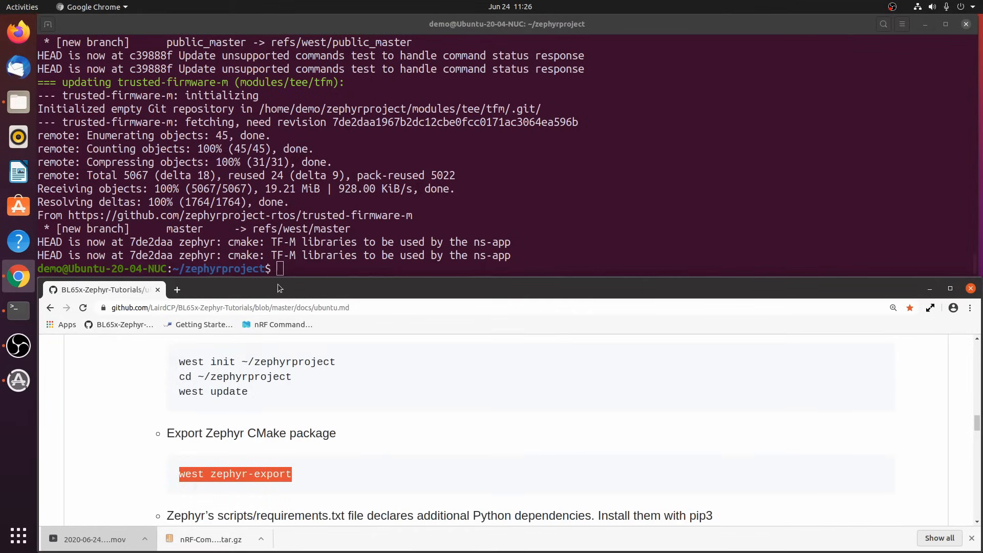
right_click(283, 274)
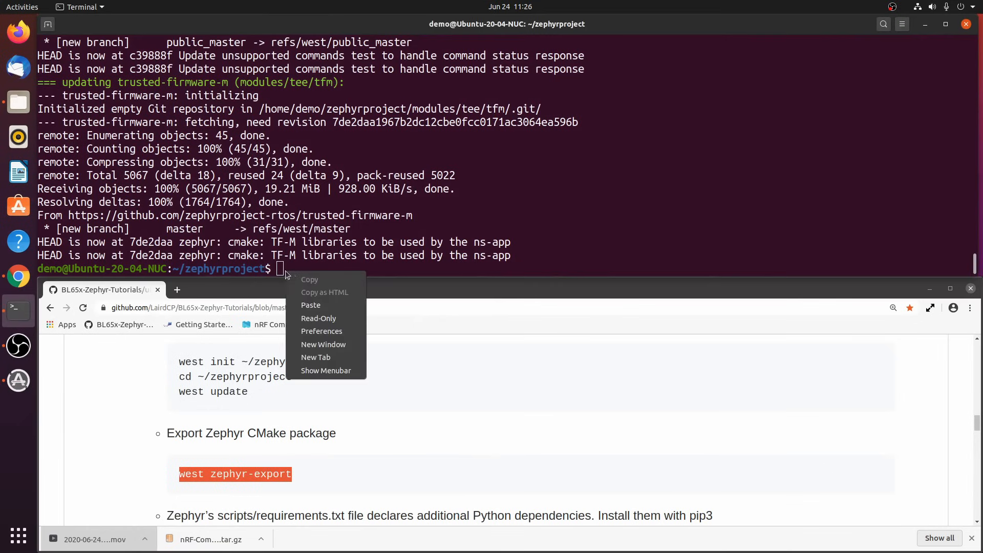
left_click(310, 305)
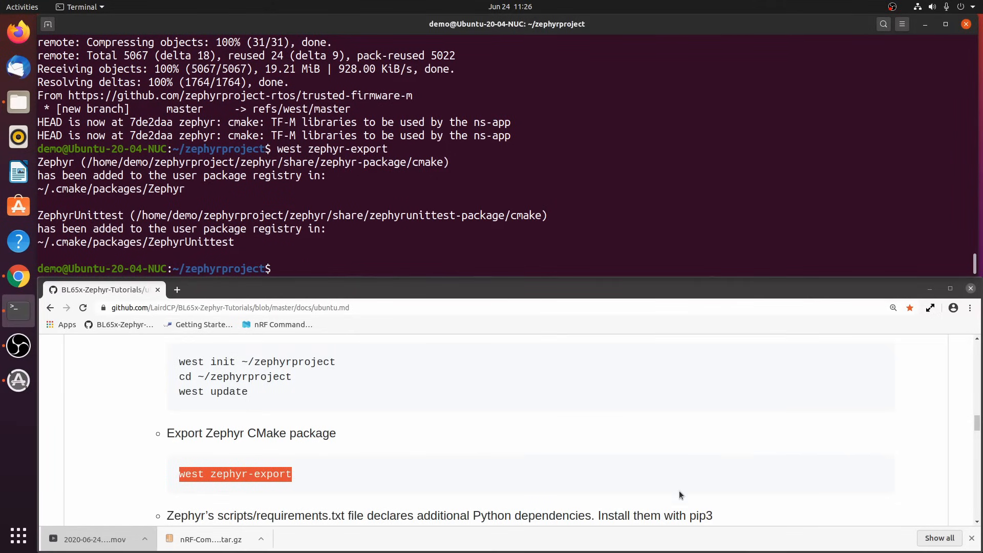
scroll("down", 3)
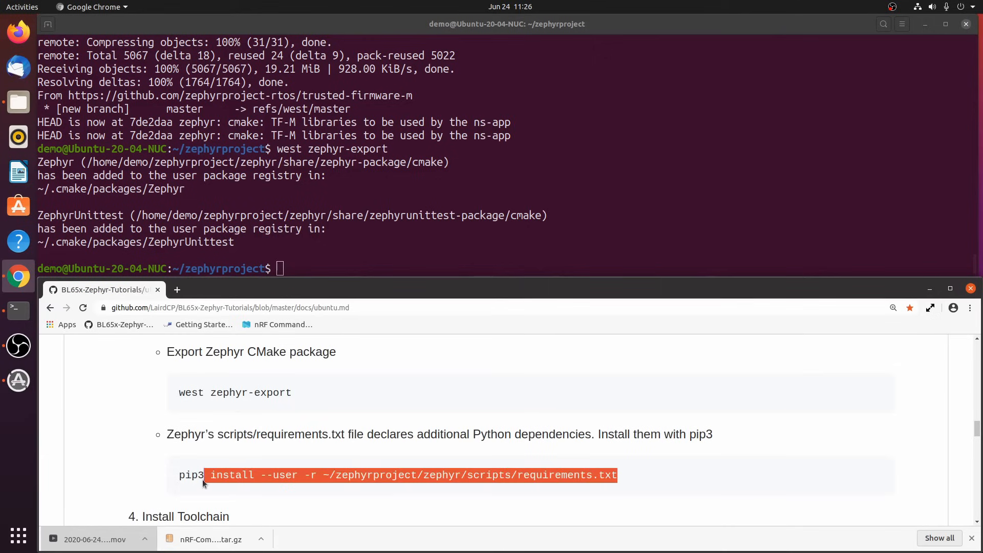
Run 'pip3 install --user -r' on Zephyr's scripts/requirements.txt to install its Python packages
right_click(204, 475)
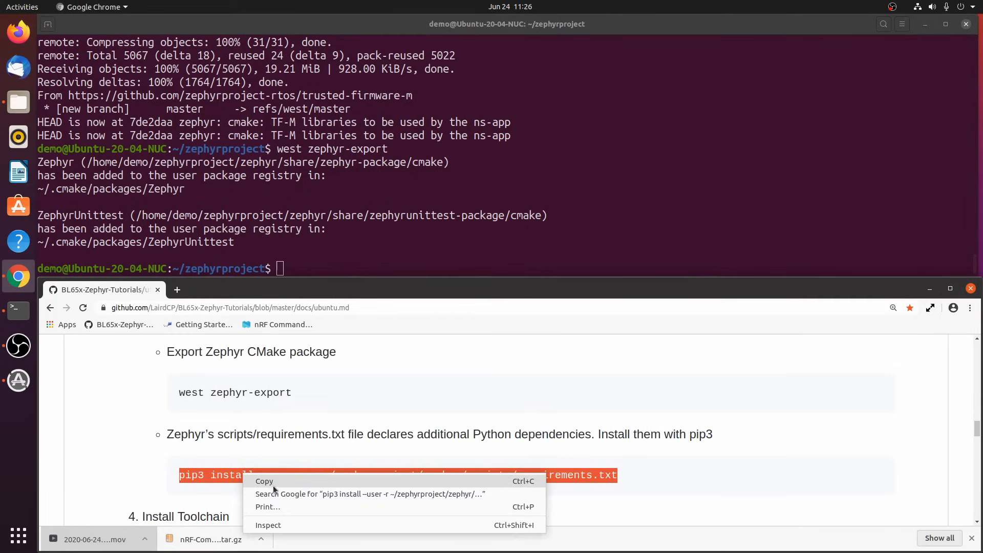
left_click(264, 481)
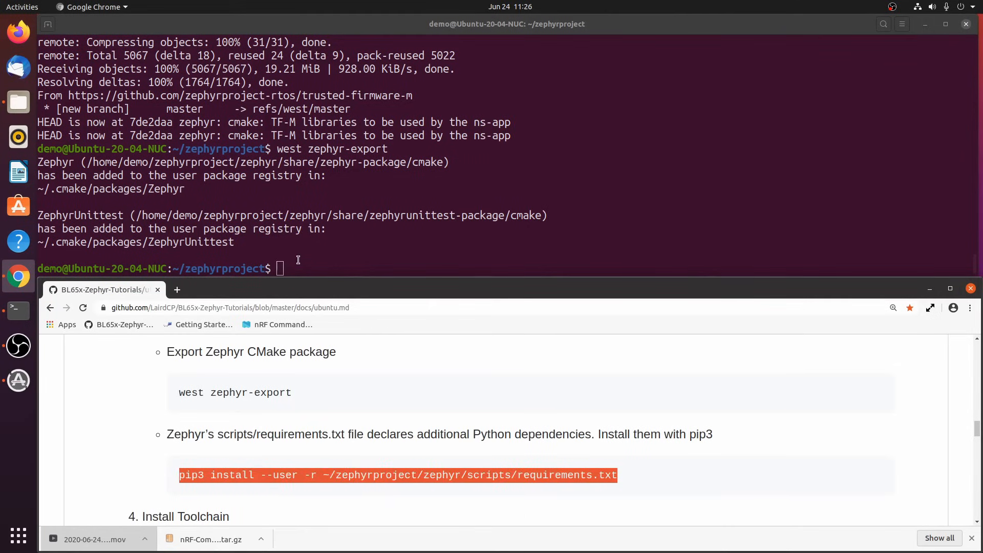
right_click(298, 269)
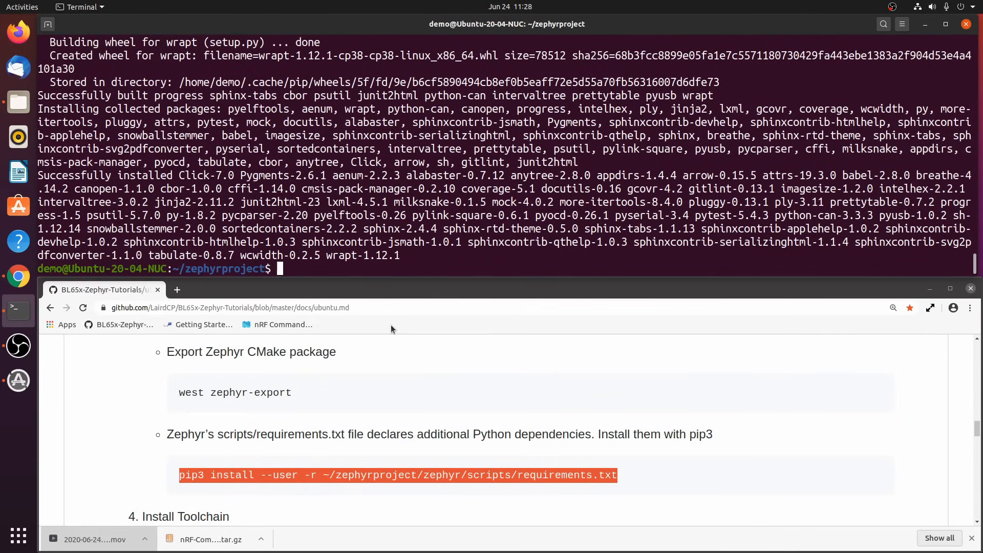
scroll("down", 3)
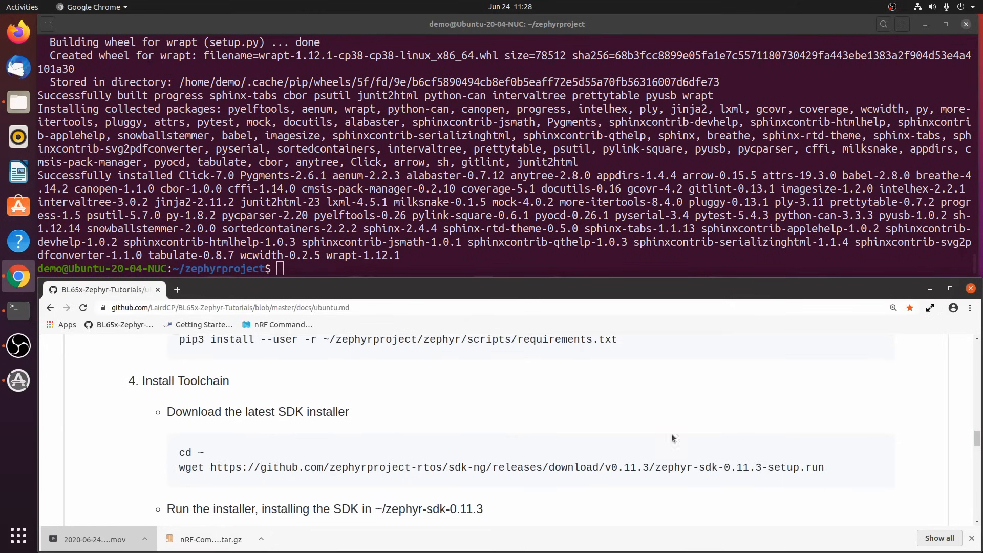
mouse_move(215, 461)
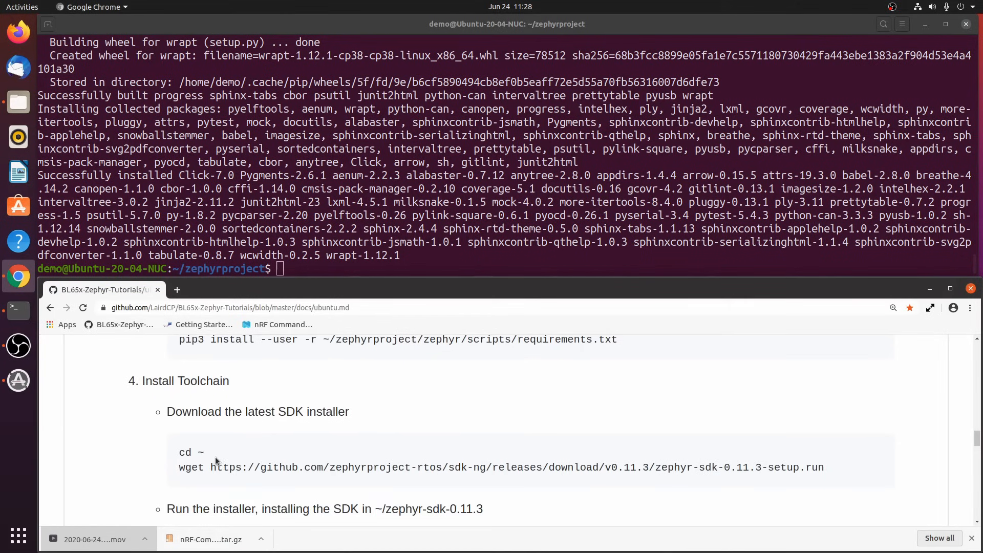
From the home folder, wget the zephyr-sdk-0.11.3-setup.run installer
double_click(190, 452)
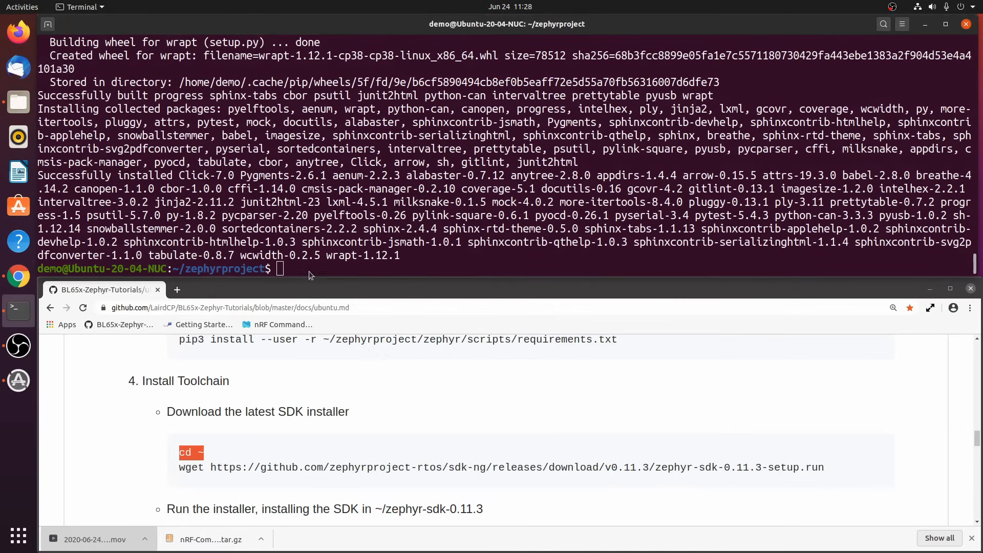
type("cd ~")
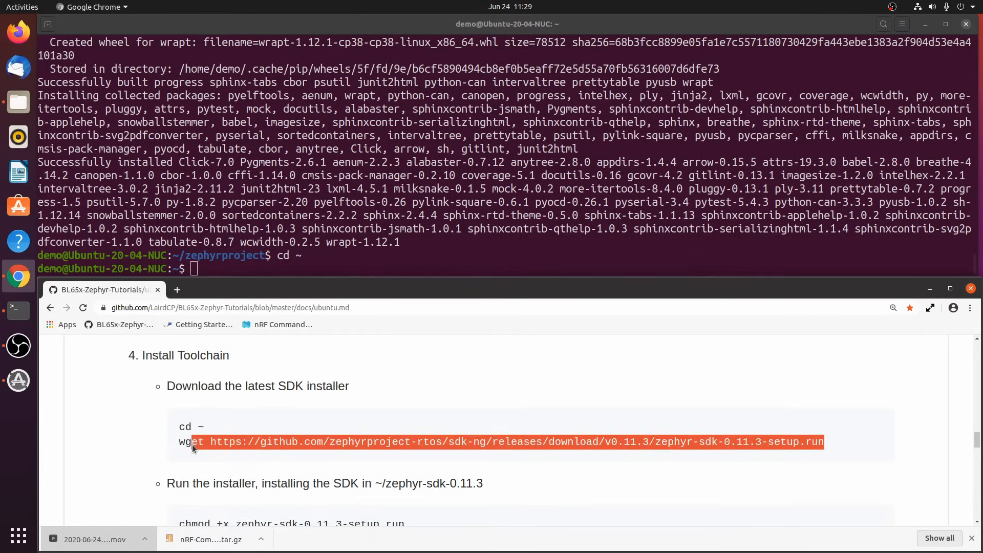
right_click(195, 441)
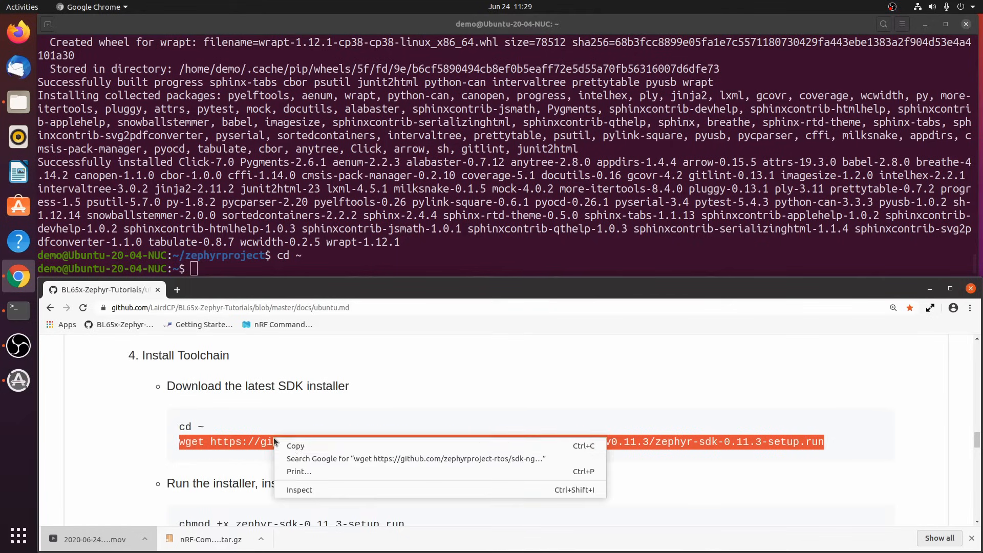
left_click(205, 286)
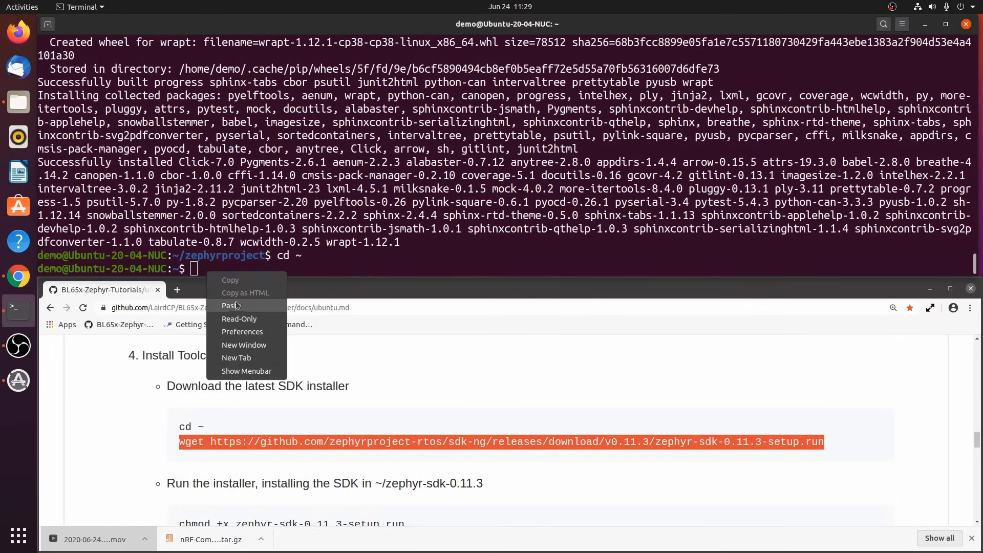
left_click(230, 305)
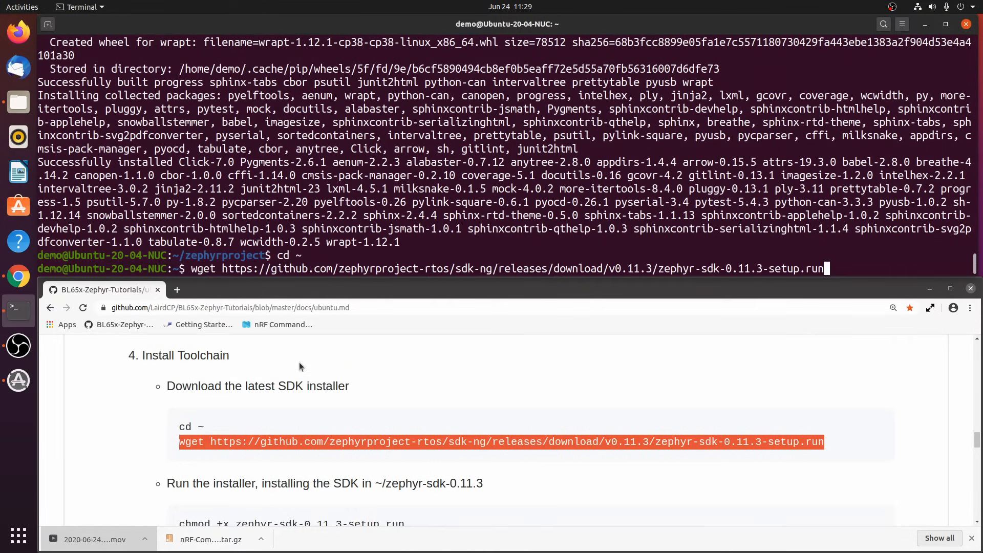
key("Return")
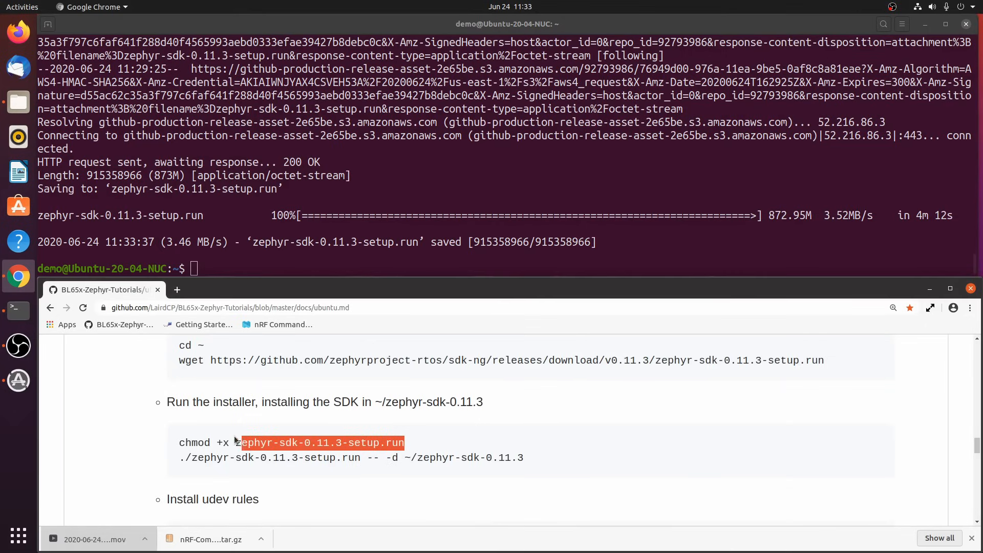
Make zephyr-sdk-0.11.3-setup.run executable with chmod +x
right_click(234, 442)
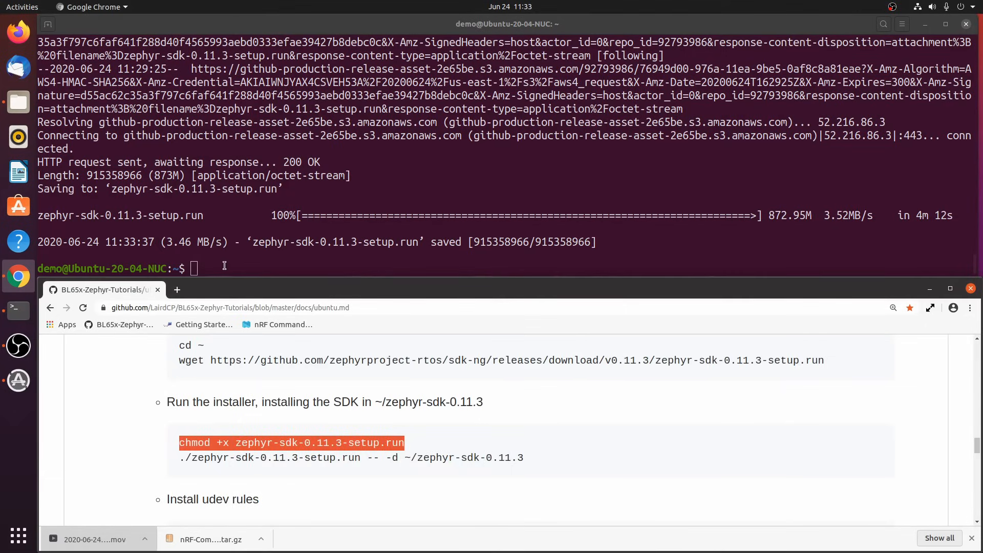
type("chmod +x zephyr-sdk-0.11.3-setup.run")
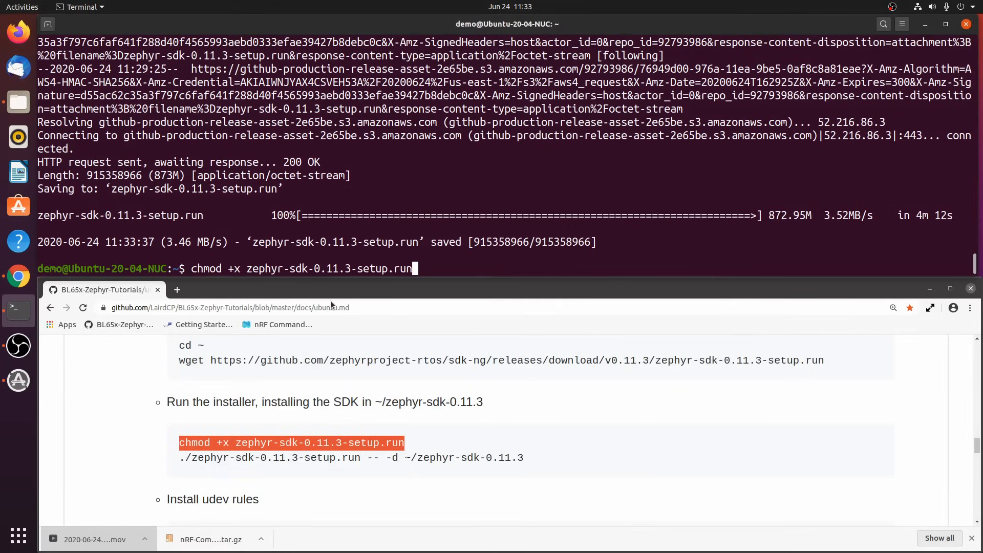
key("Return")
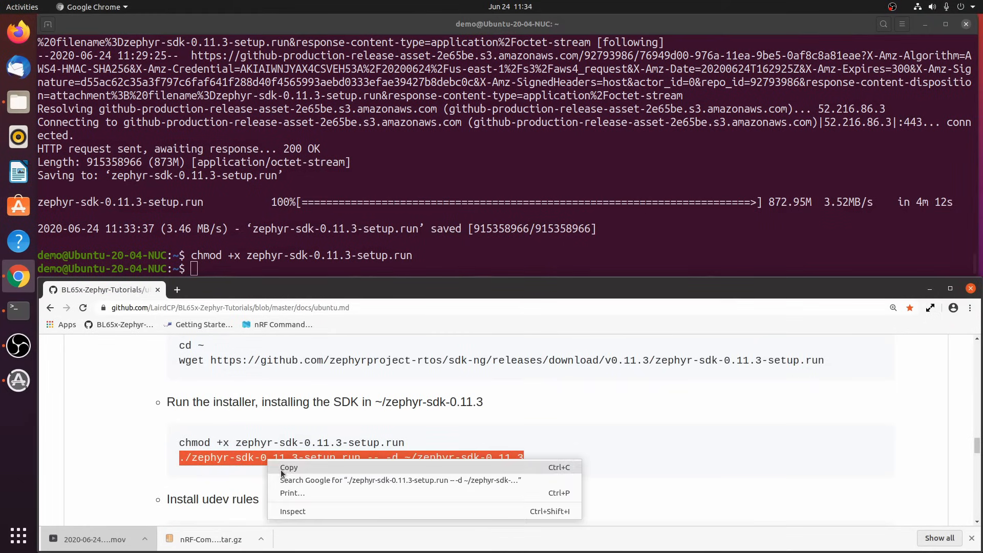
Run the installer with '-- -d ~/zephyr-sdk-0.11.3' to install the Zephyr SDK
left_click(289, 467)
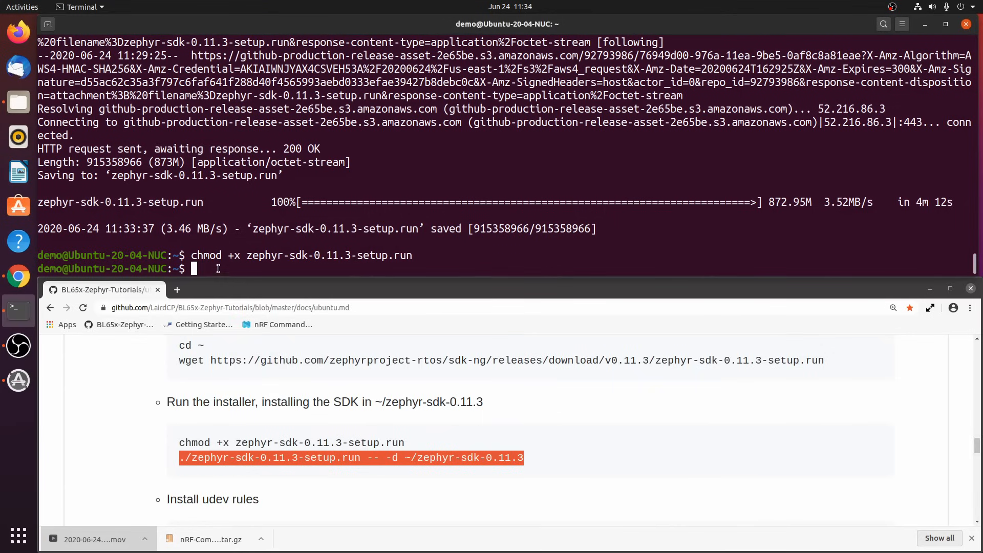
type("./zephyr-sdk-0.11.3-setup.run -- -d ~/zephyr-sdk-0.11.3")
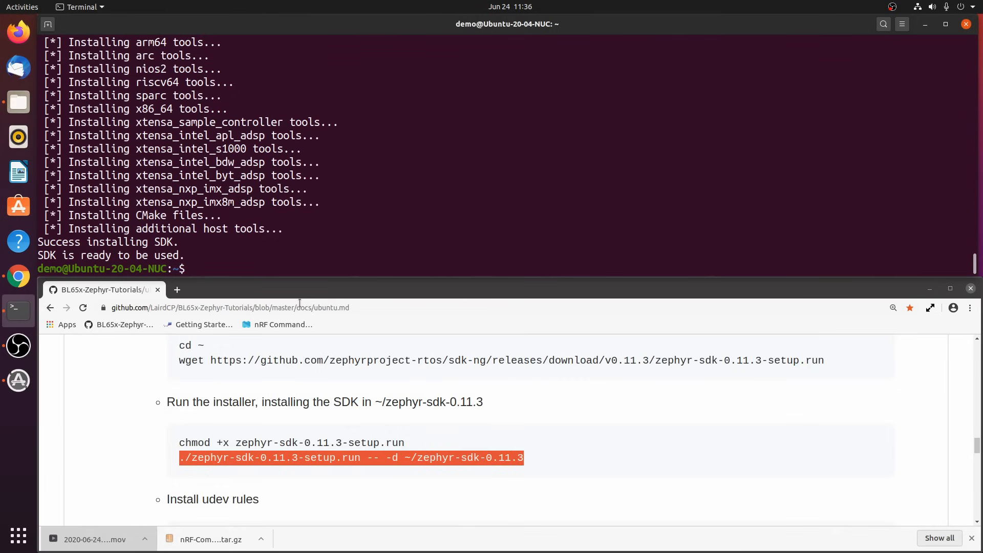
scroll("down", 3)
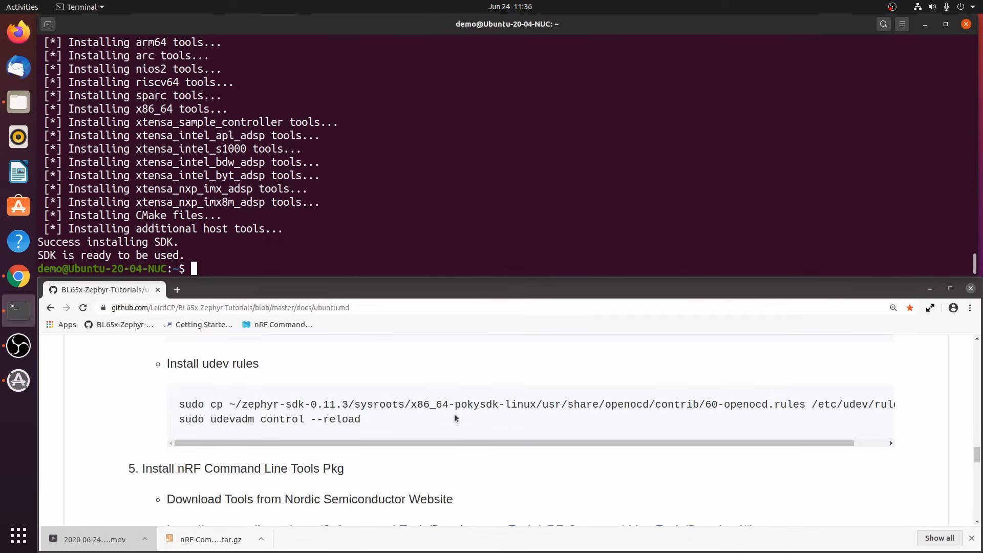
Copy 60-openocd.rules from the Zephyr SDK into /etc/udev/rules.d with sudo
double_click(200, 403)
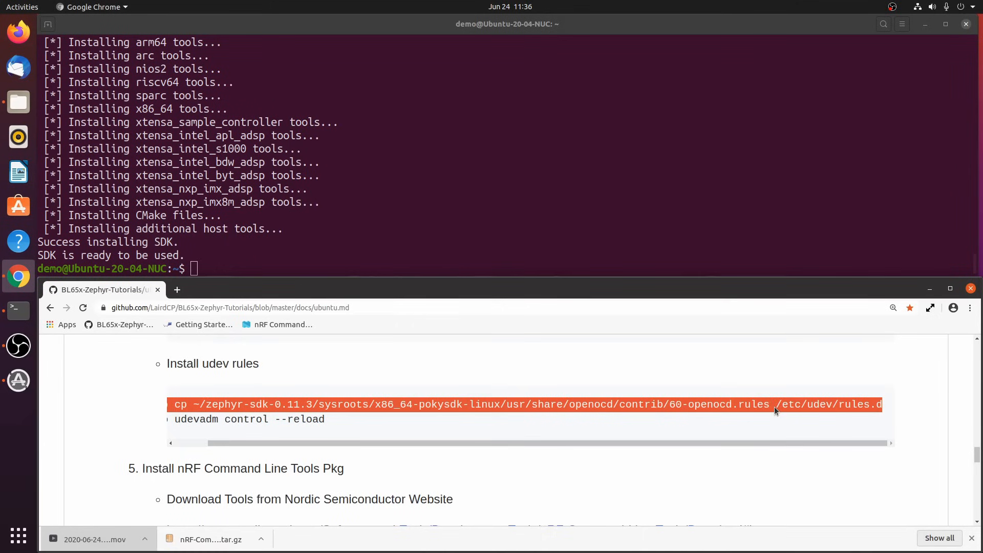
mouse_move(192, 300)
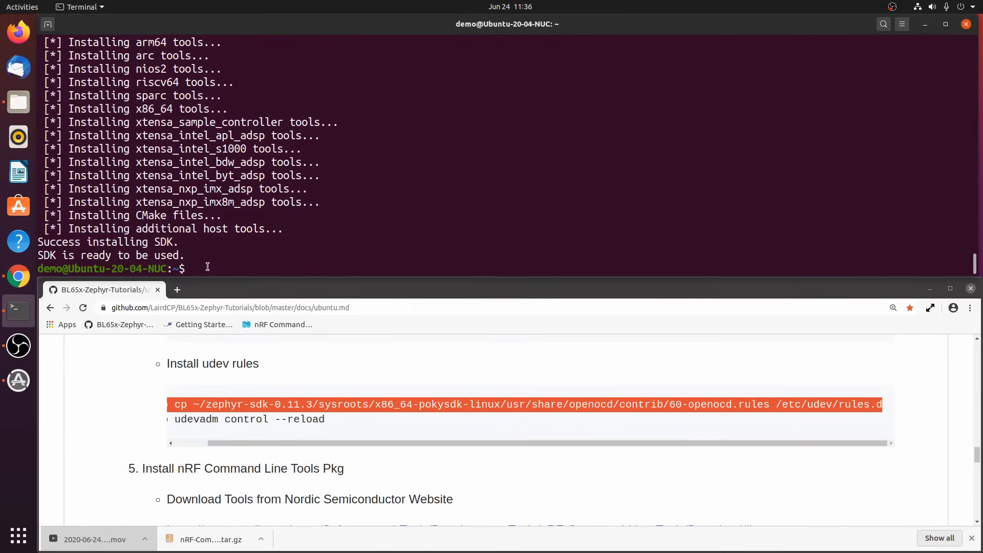
type("sudo cp ~/zephyr-sdk-0.11.3/sysroots/x86_64-pokysdk-linux/usr/share/openocd/contrib/60-openocd.rules /etc/udev/rules.d")
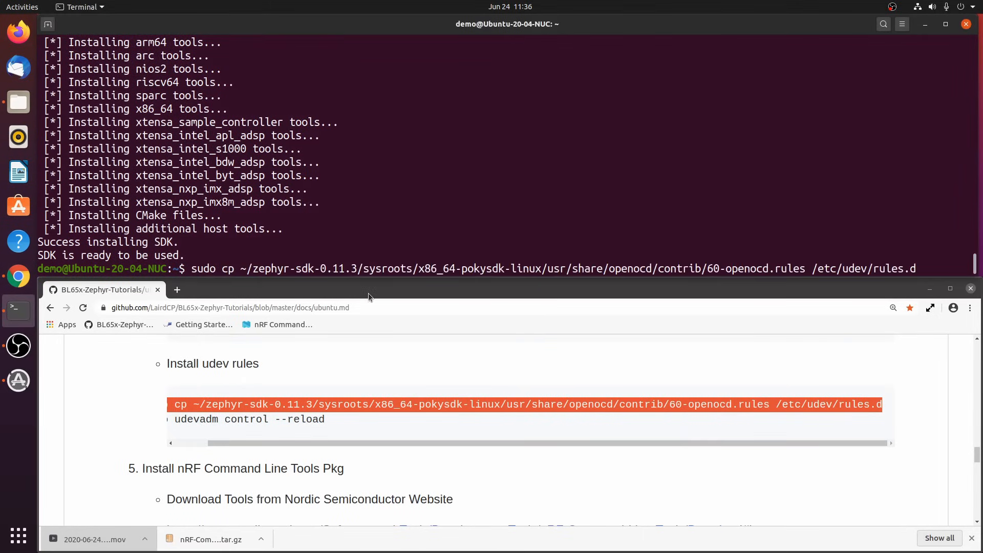
key("Return")
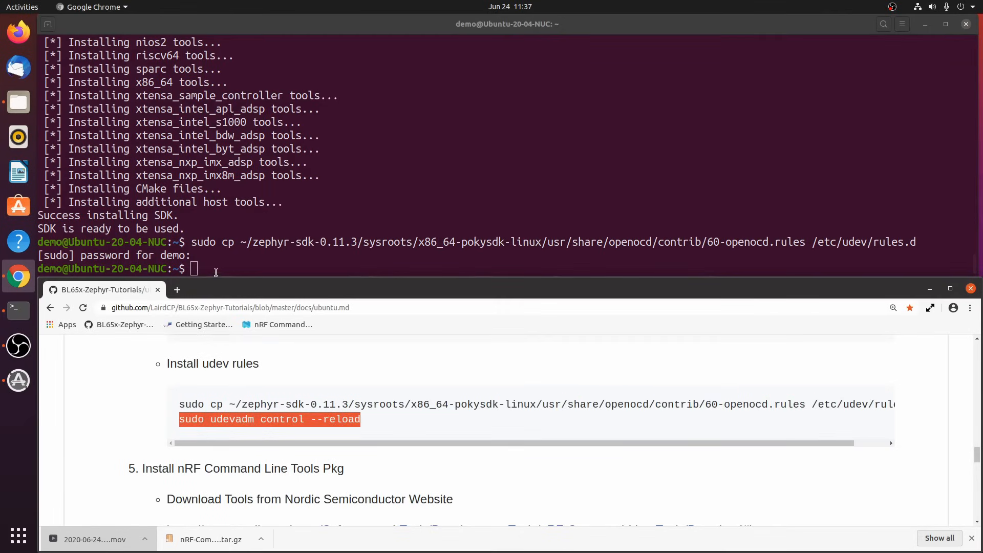
Reload the udev rules with the pasted sudo udevadm control --reload command
right_click(201, 269)
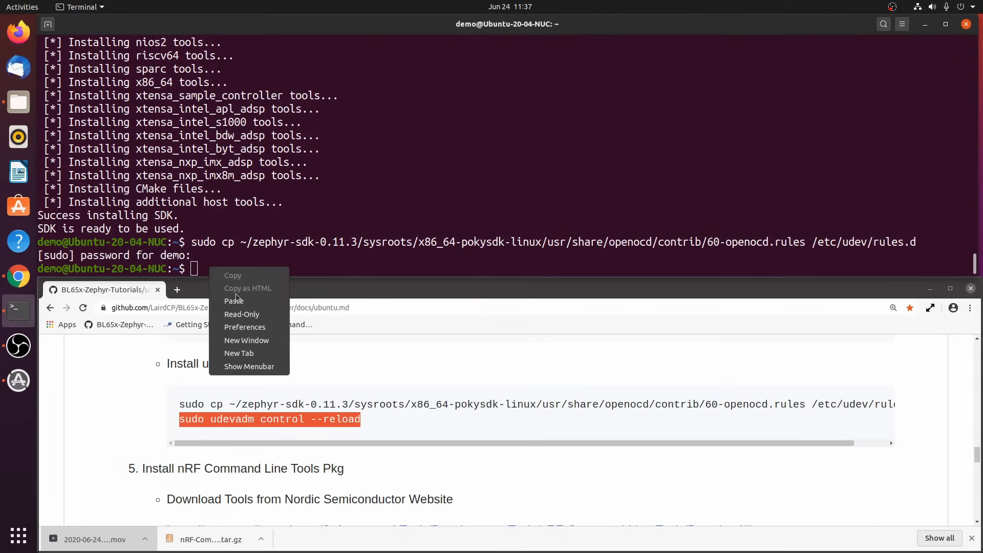
left_click(234, 300)
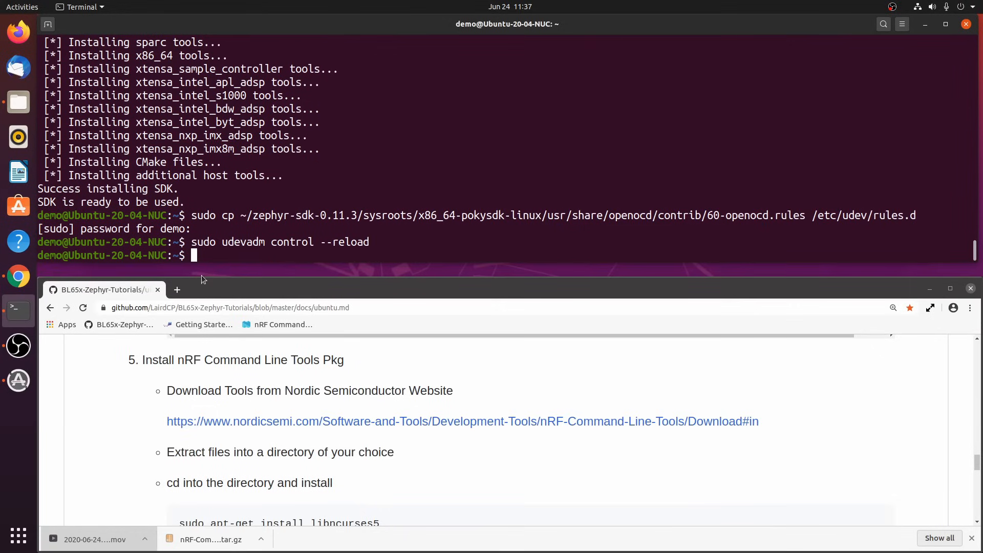
Move into ~/nrf, list its .deb files and install libncurses5 with apt-get
type("cd")
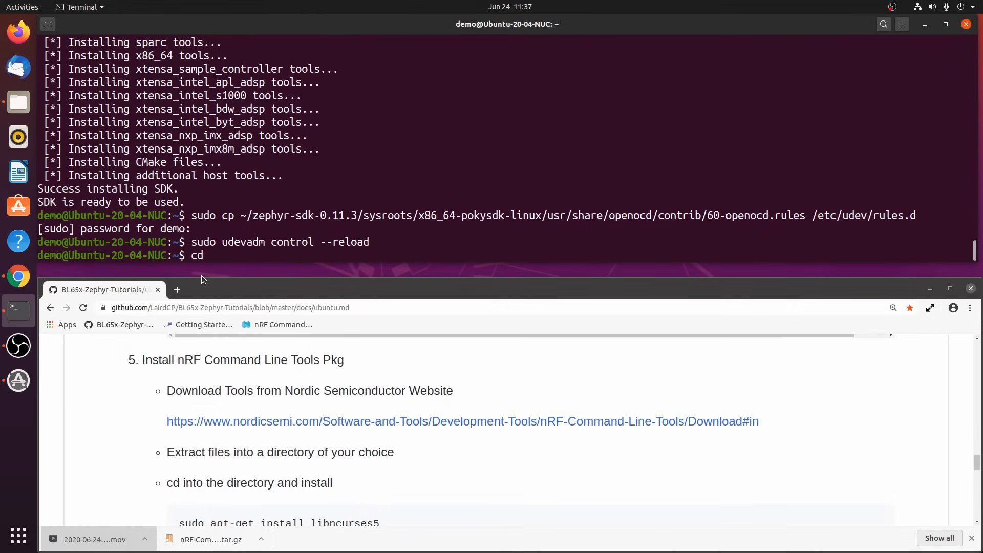
type("~/nrf")
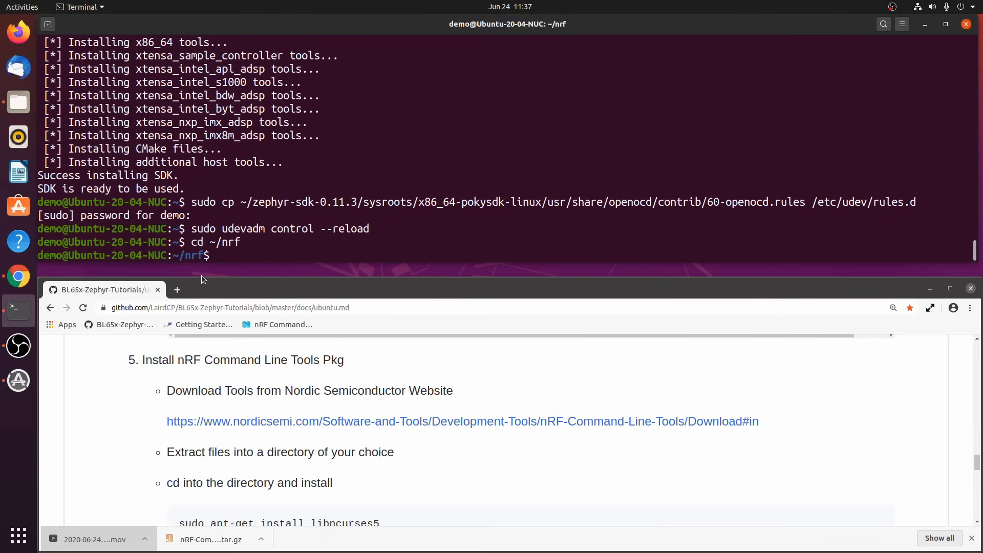
type("ls")
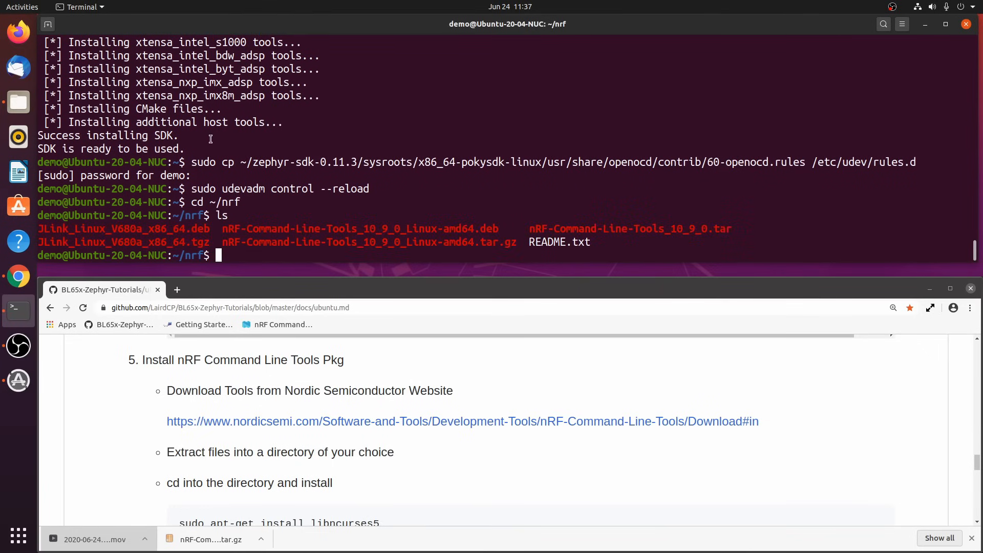
scroll("down", 3)
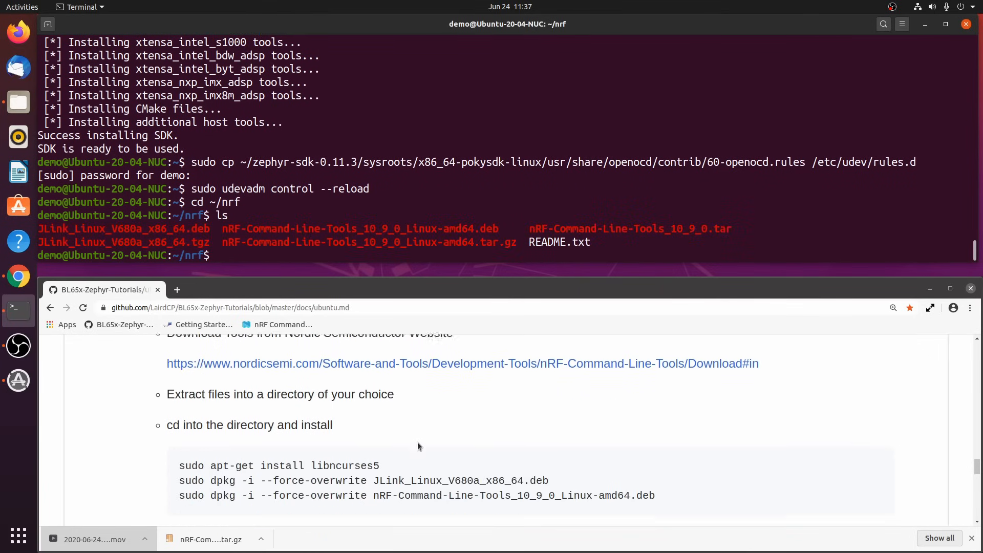
scroll("down", 3)
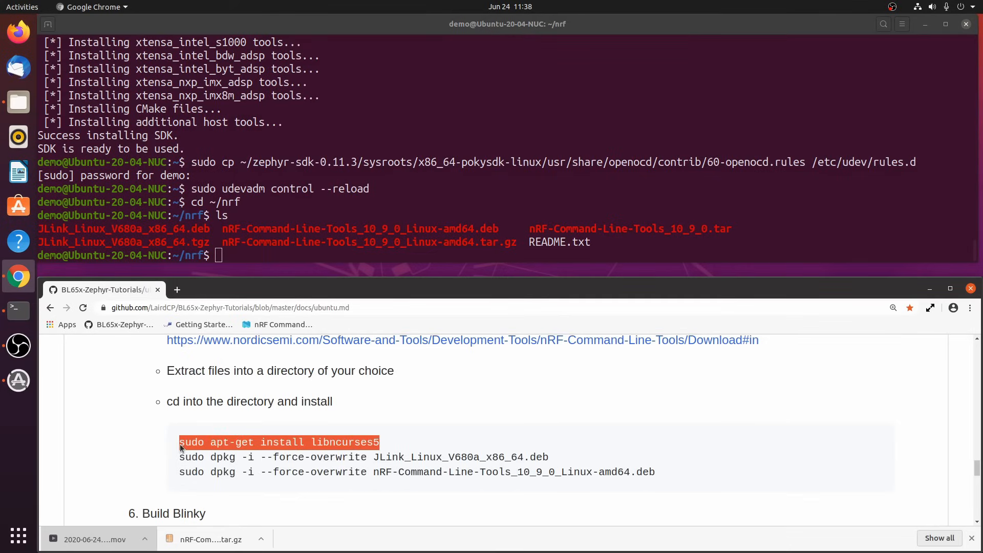
mouse_move(261, 339)
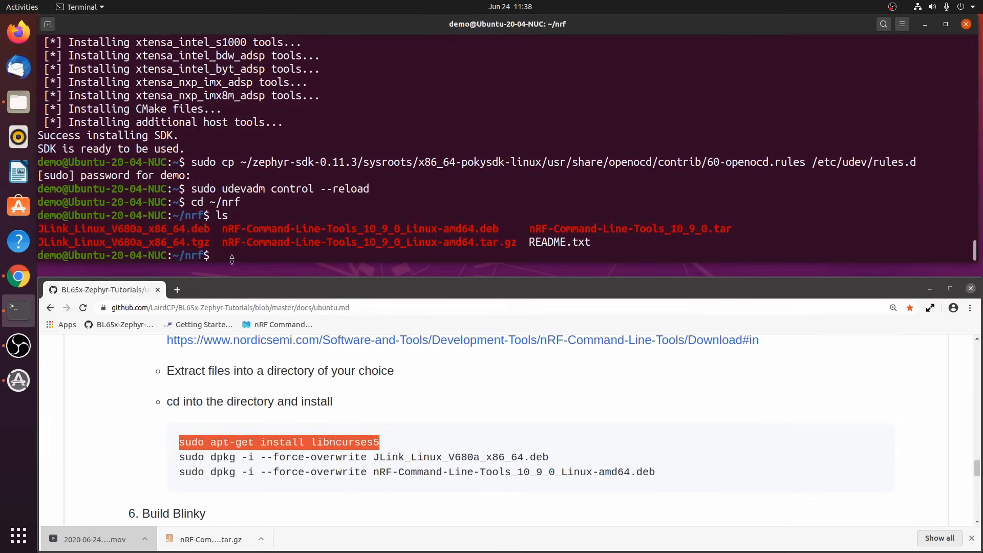
type("sudo apt-get install libncurses5")
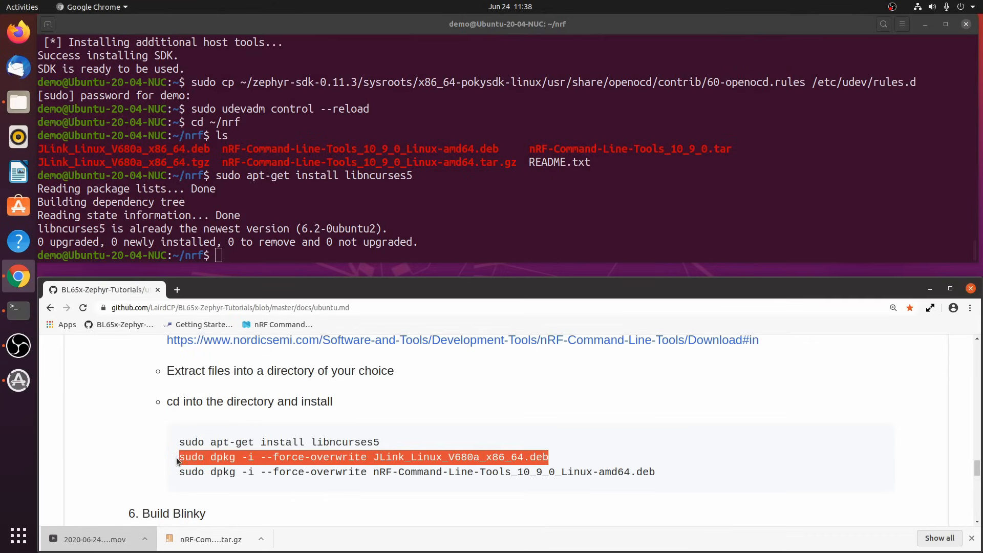
Install the JLink and nRF Command Line Tools .deb packages with dpkg --force-overwrite
right_click(182, 457)
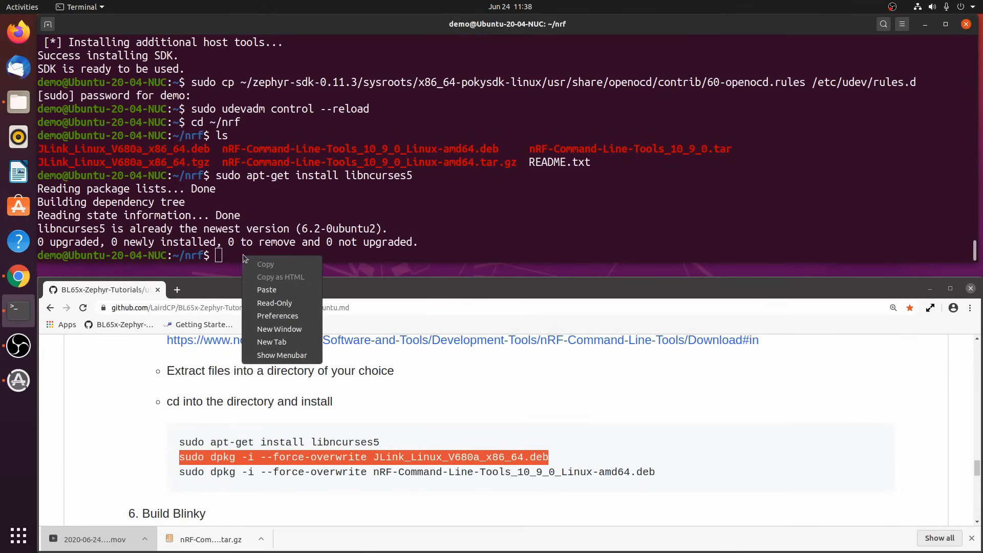
left_click(266, 289)
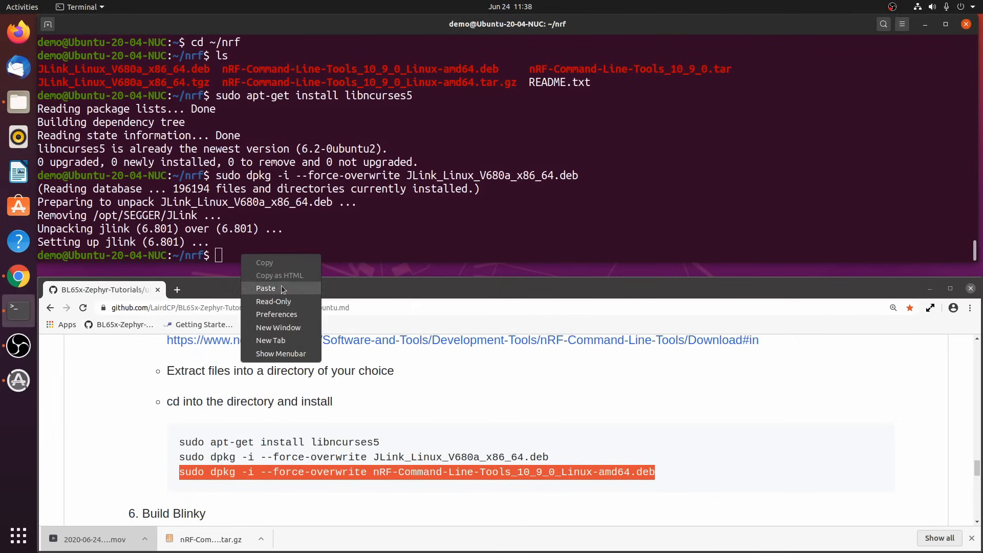
left_click(265, 288)
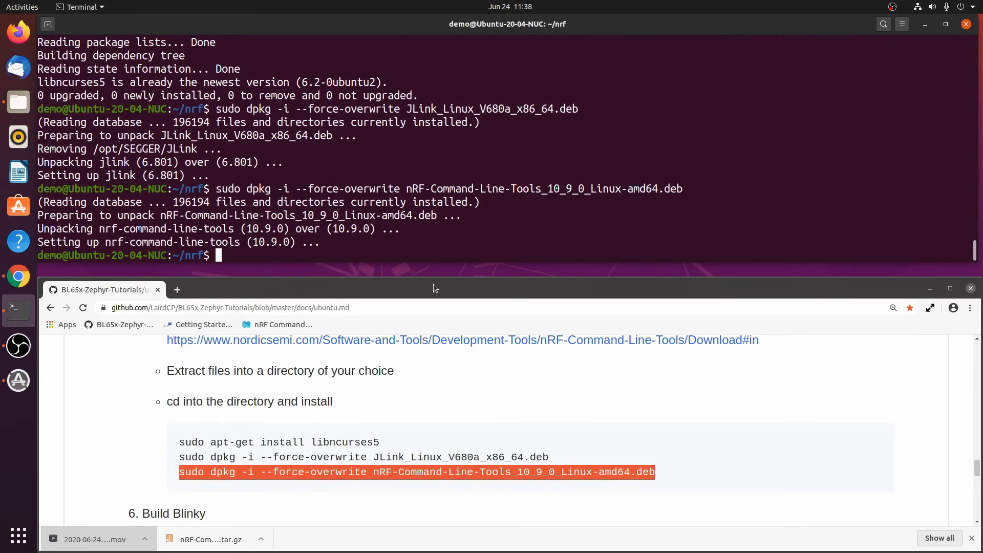
Move into the ~/zephyrproject/zephyr folder
scroll("down", 3)
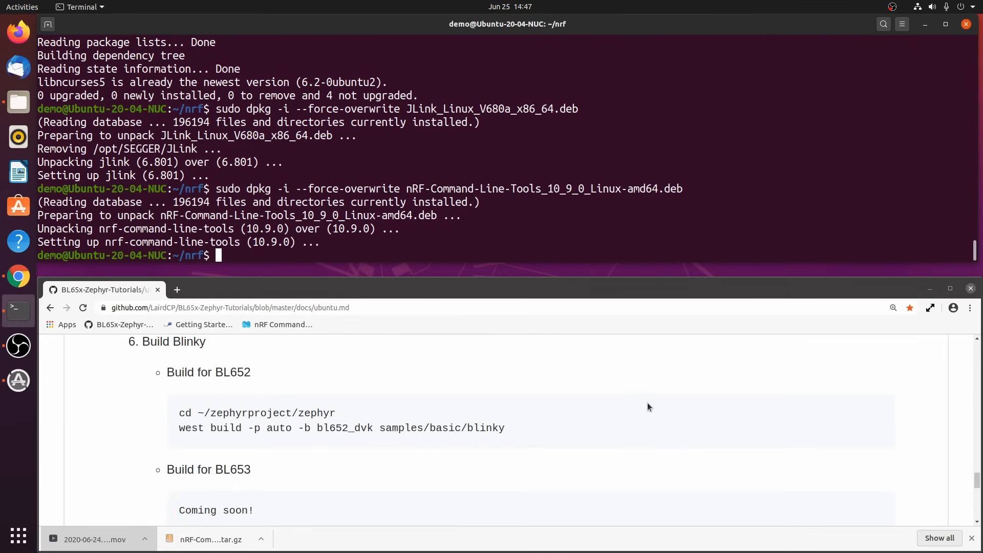
scroll("down", 3)
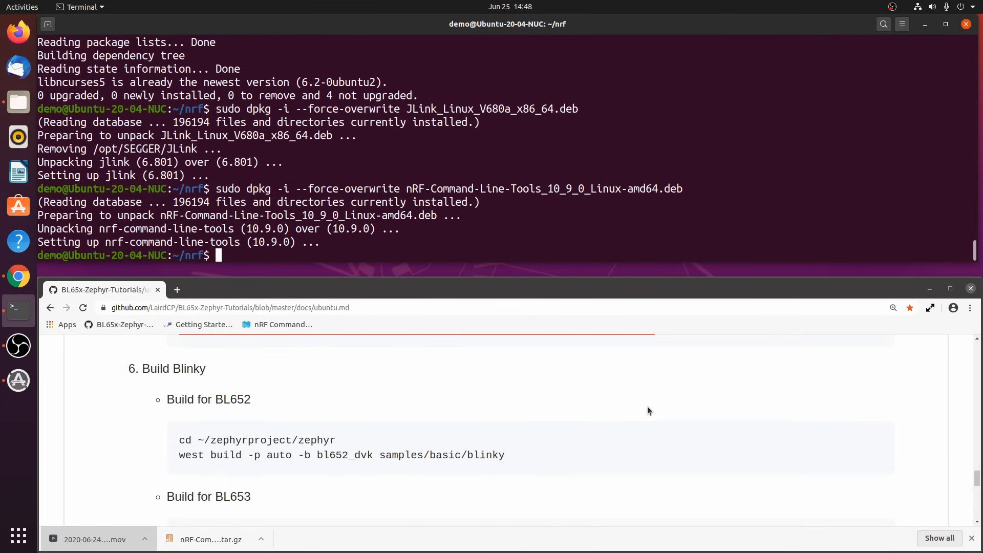
mouse_move(343, 449)
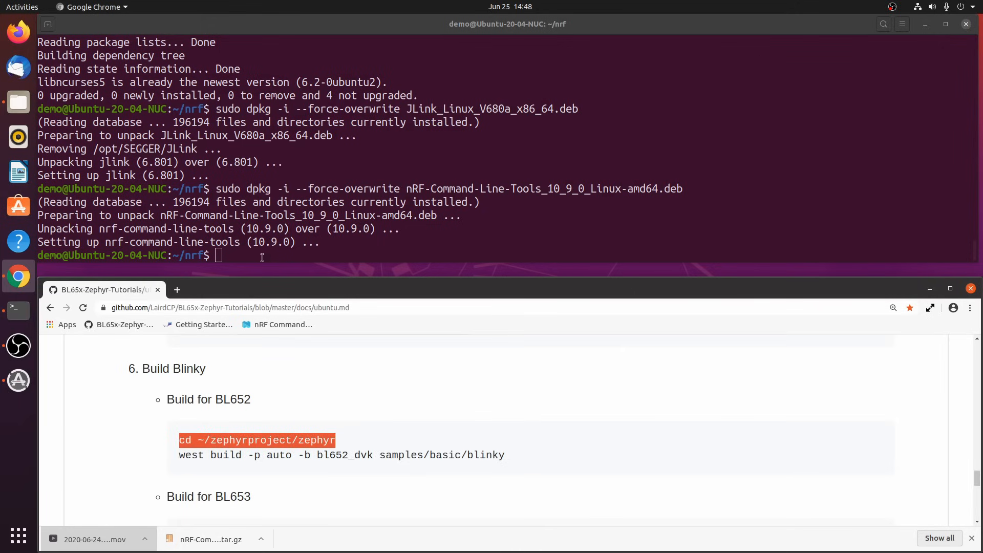
type("cd ~/zephyrproject/zephyr")
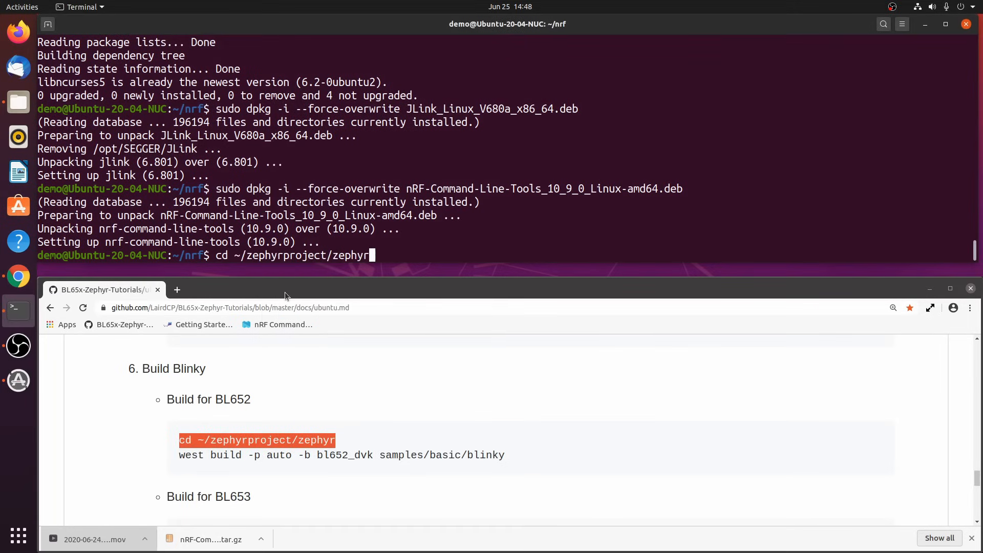
key("Return")
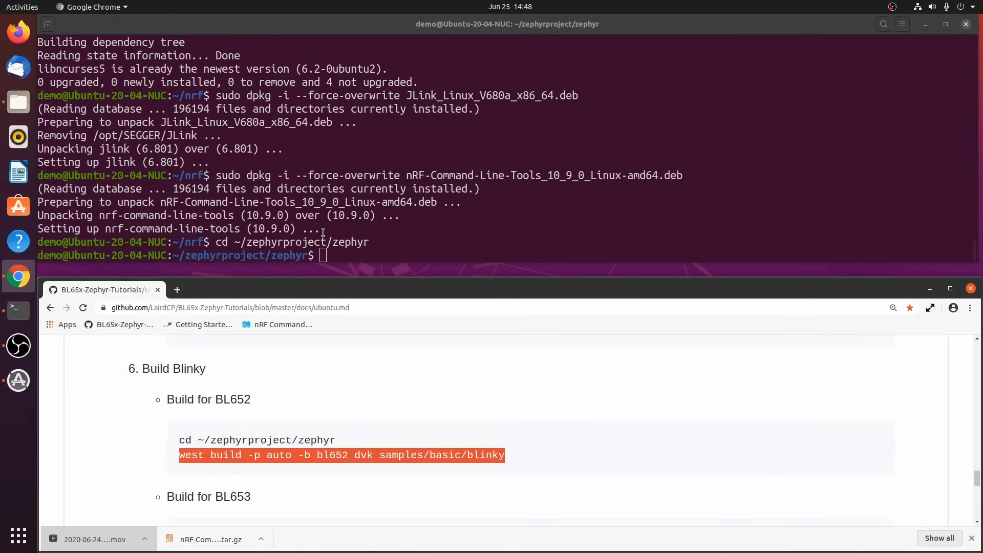
Build samples/basic/blinky for bl652_dvk with west build -p auto
right_click(325, 255)
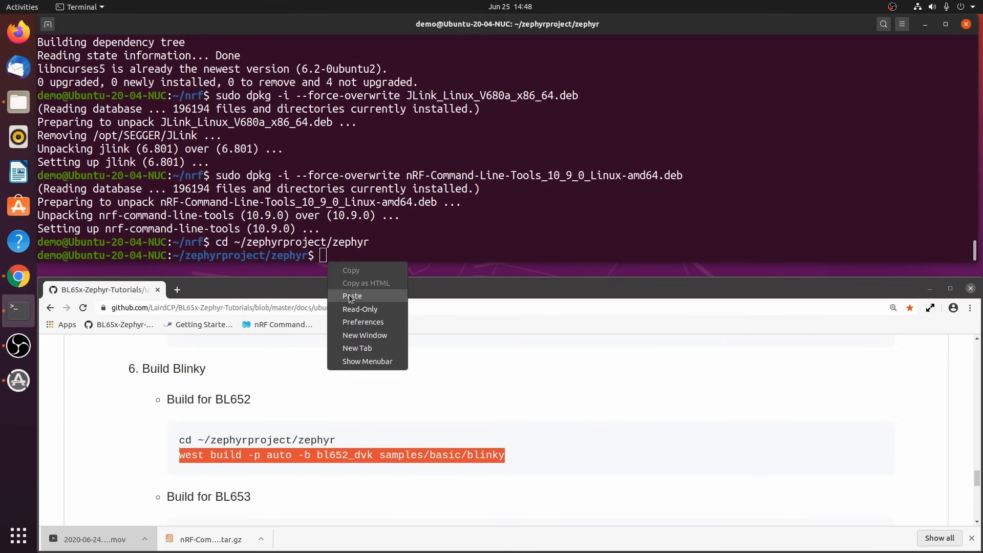
left_click(351, 296)
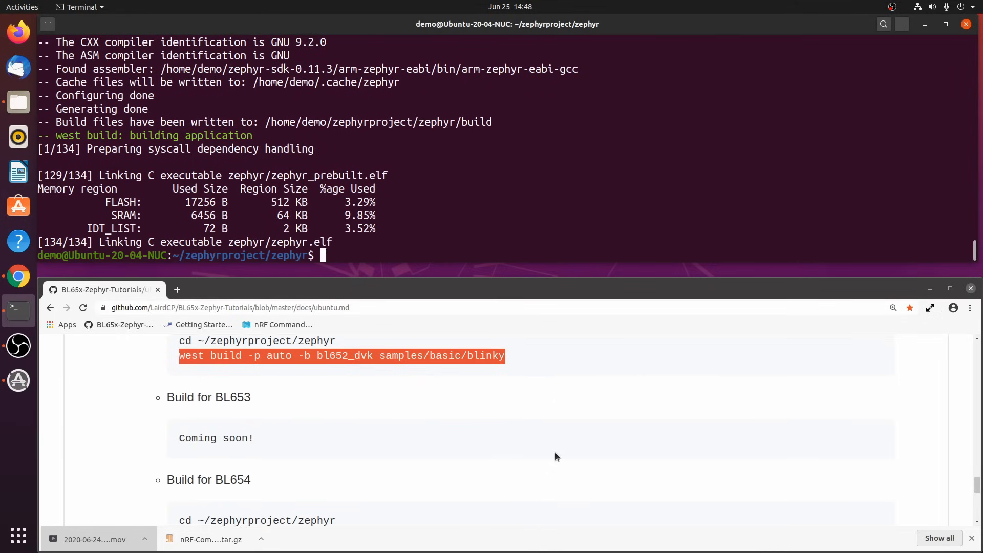
Run west flash to program the BL652 Blinky build onto the dev kit
scroll("down", 3)
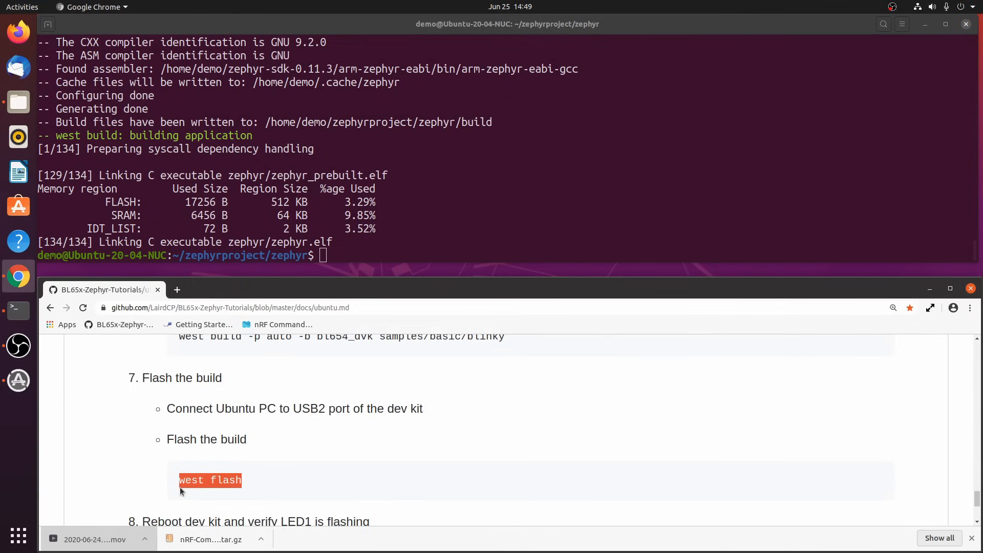
mouse_move(256, 414)
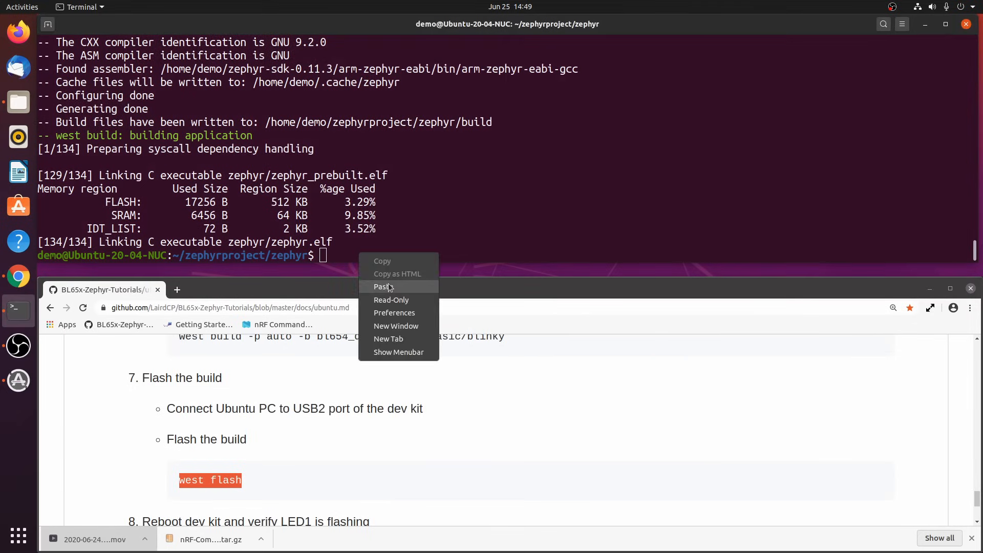
left_click(383, 286)
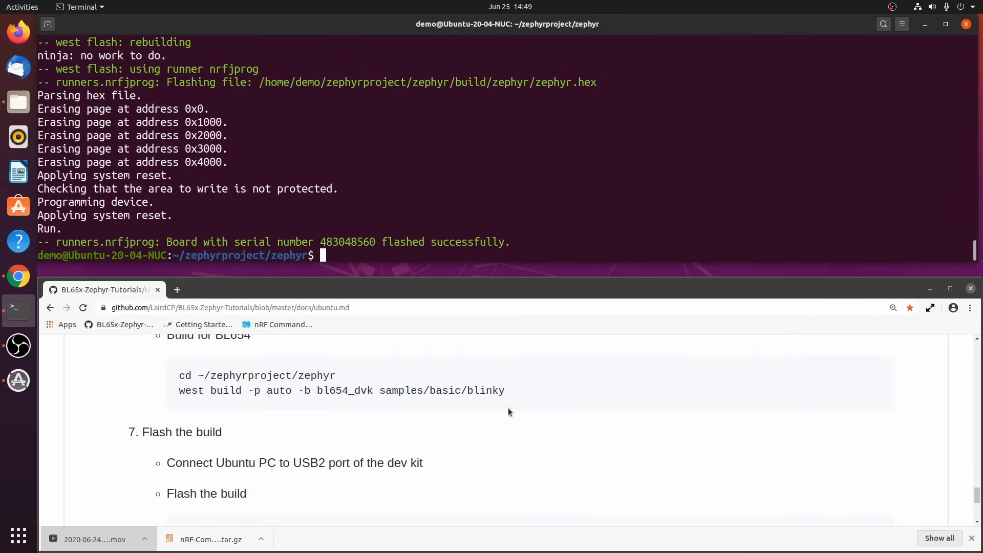
Rebuild Blinky for bl654_dvk with the pasted west build command
left_click_drag(298, 390, 505, 390)
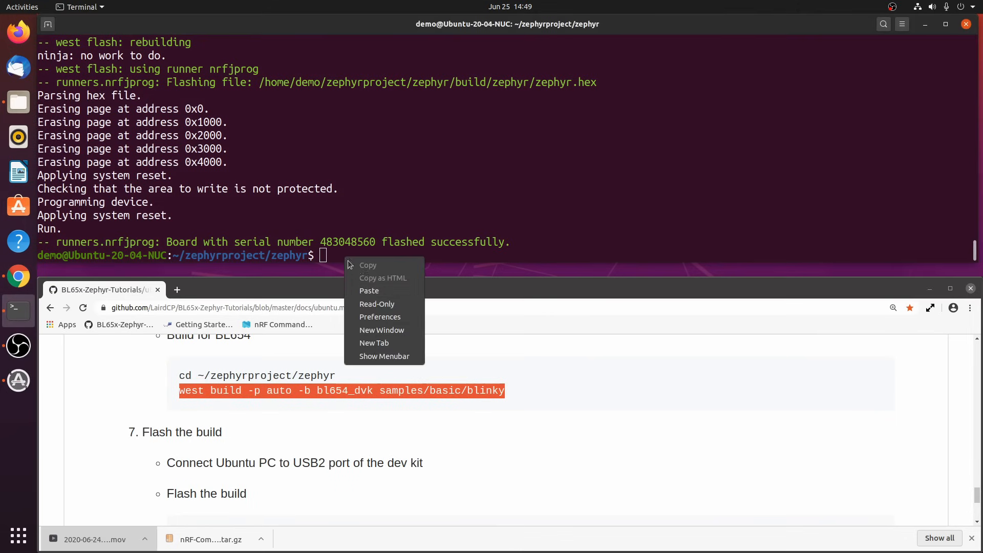
left_click(368, 289)
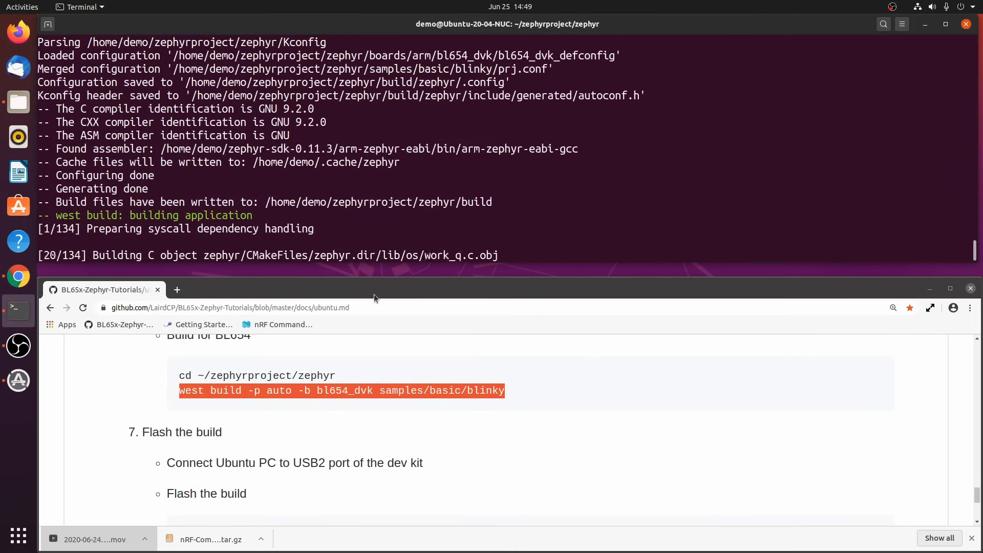
Run west flash to start programming the BL654 build onto the board
type("west f")
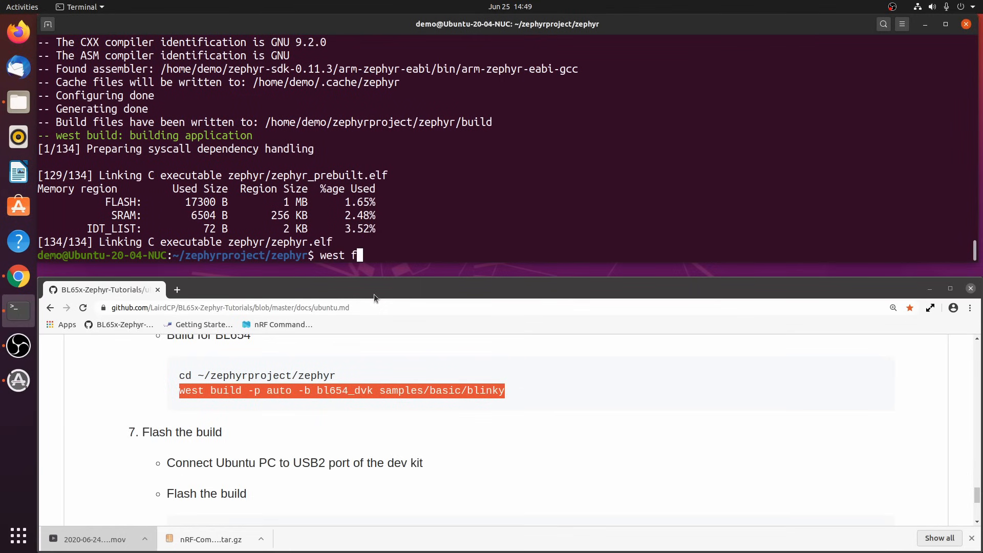
type("lash")
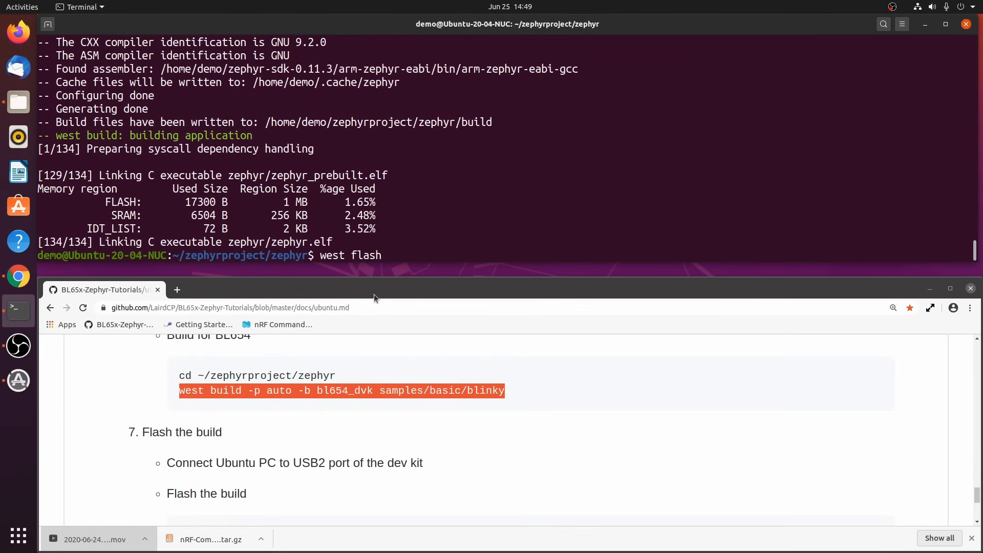
key("Return")
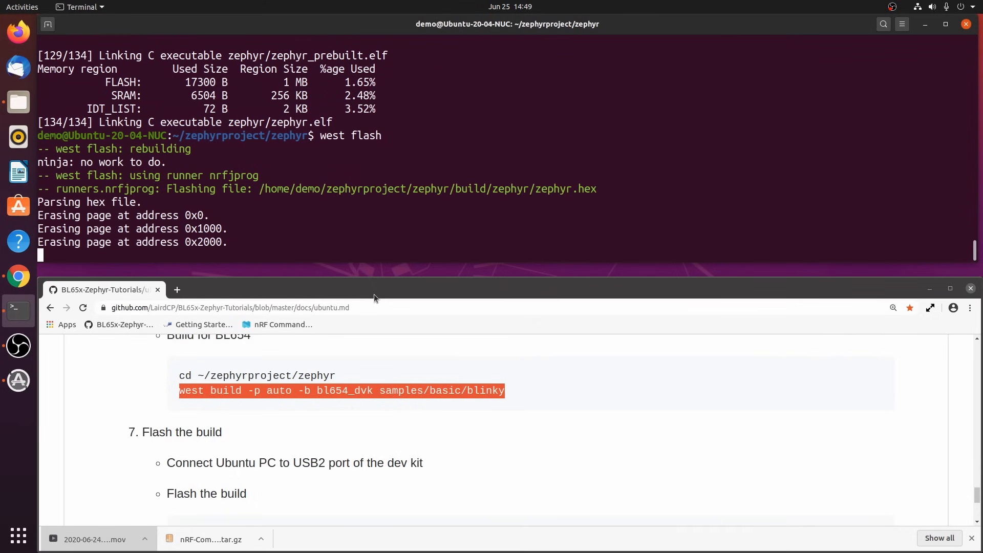